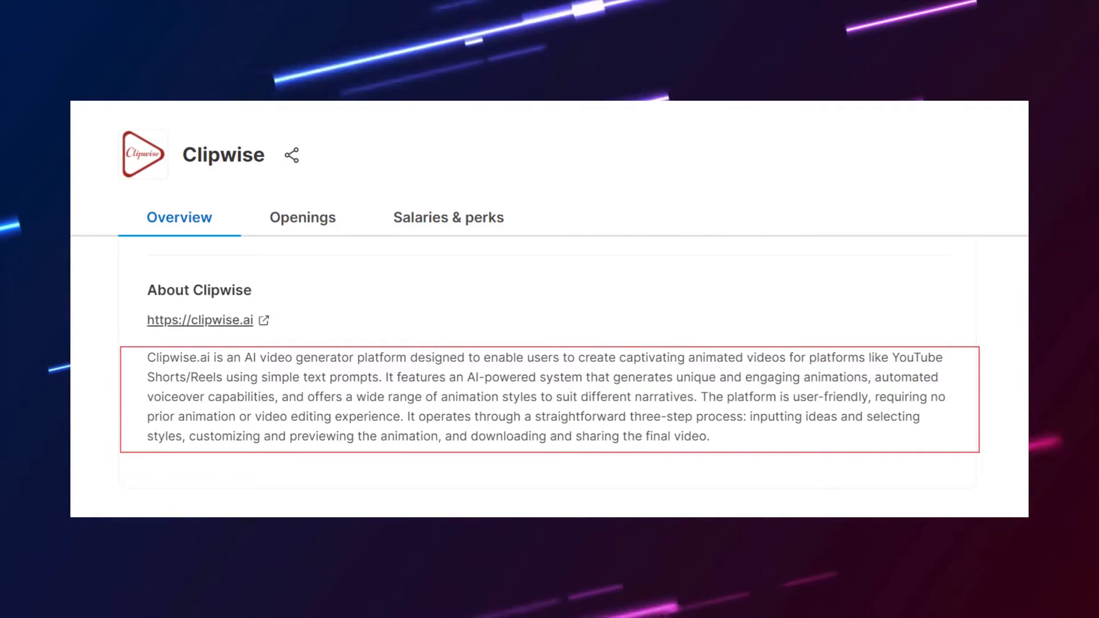
Open the Clipwise studio video generator with English and the visual theme list showing
double_click(235, 377)
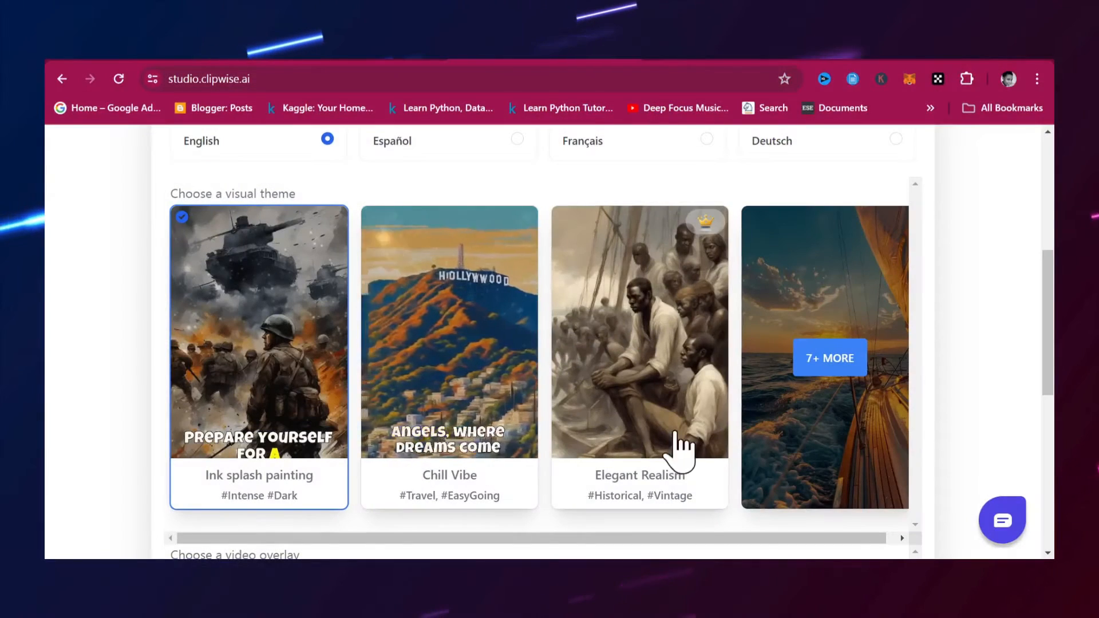
Browse the full 7+ more visual theme gallery, then close it
left_click(829, 357)
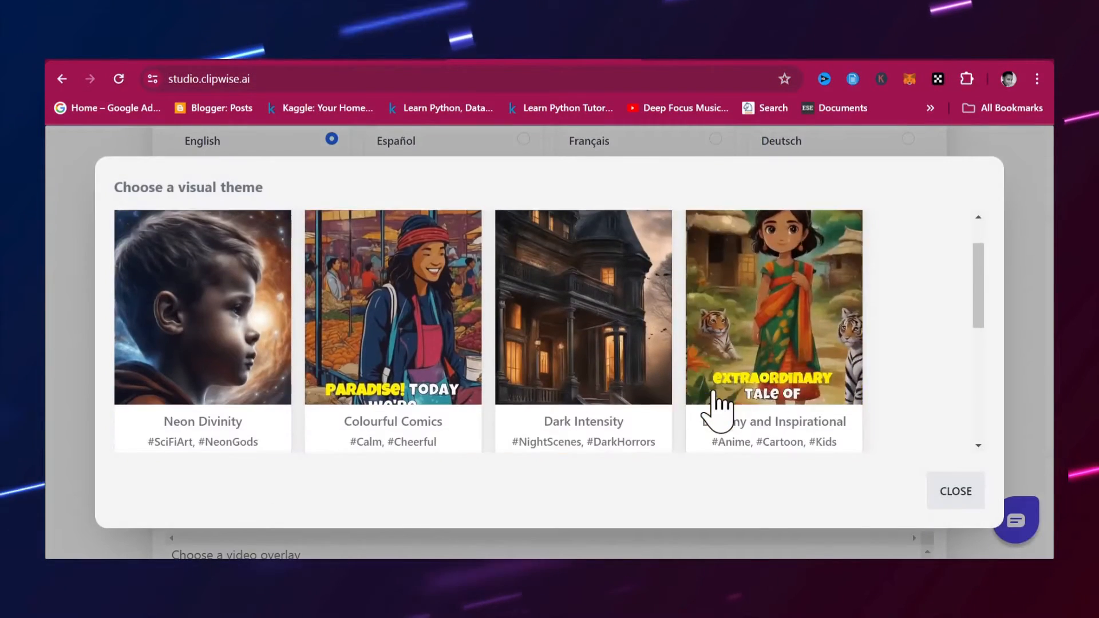
scroll("down", 3)
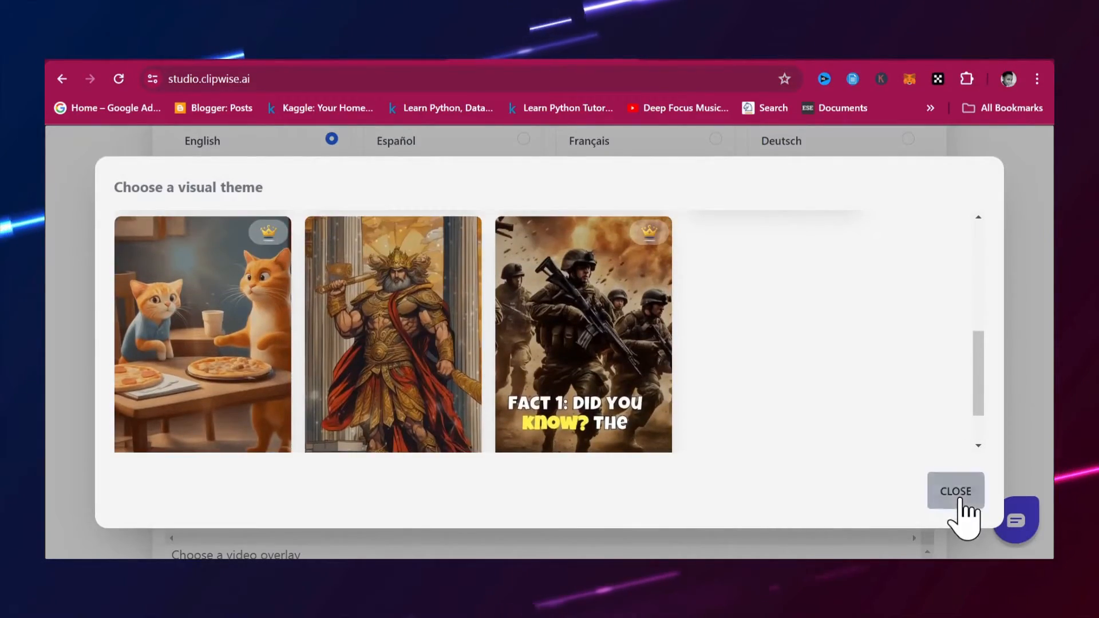
left_click(955, 491)
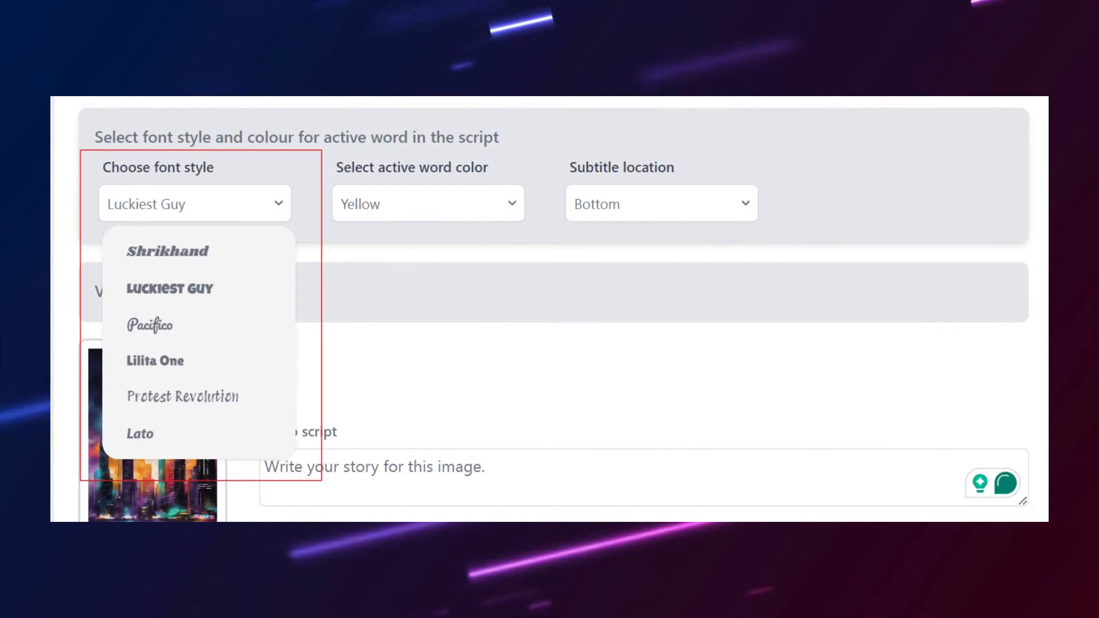
Review the active-word highlight colour options for captions
left_click(426, 203)
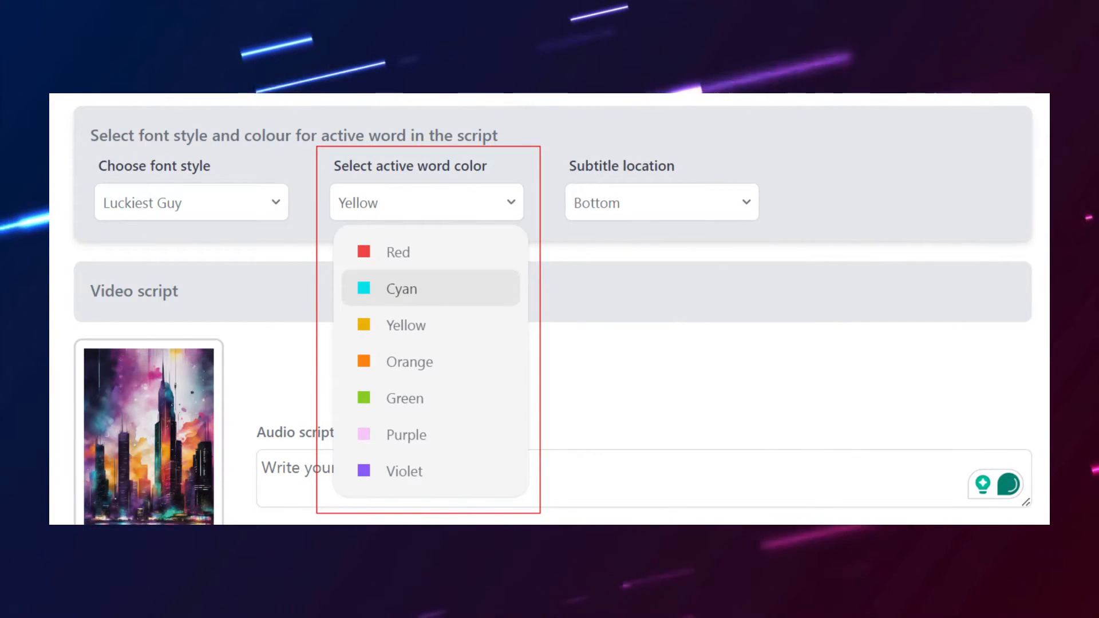
left_click(660, 203)
type("clip")
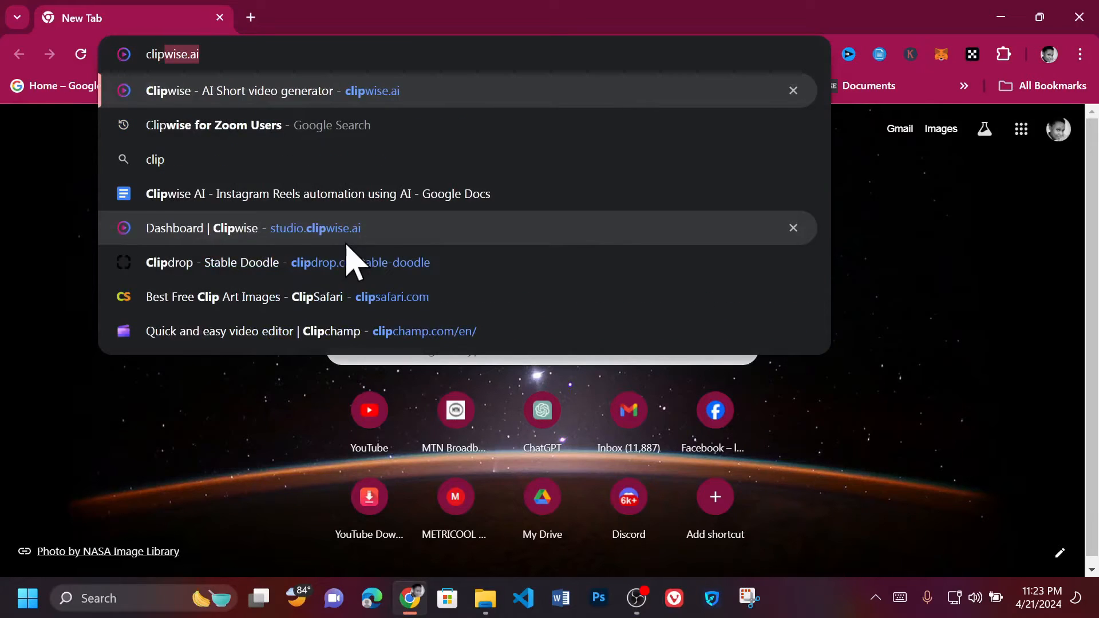
Go to clipwise.ai and start creating a first video
left_click(241, 91)
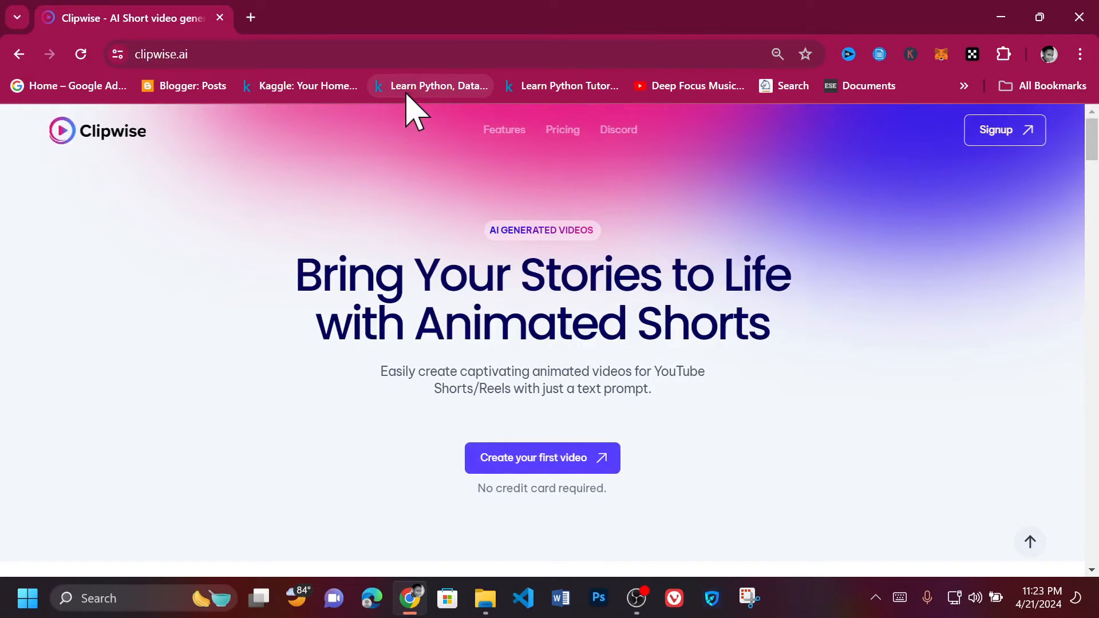
mouse_move(990, 137)
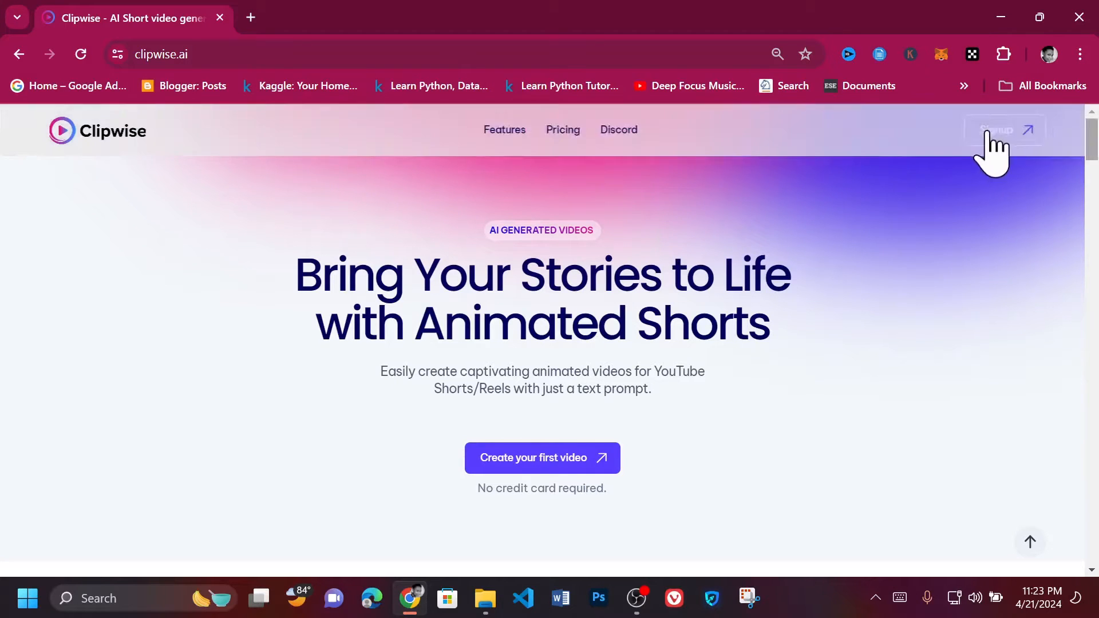
mouse_move(542, 458)
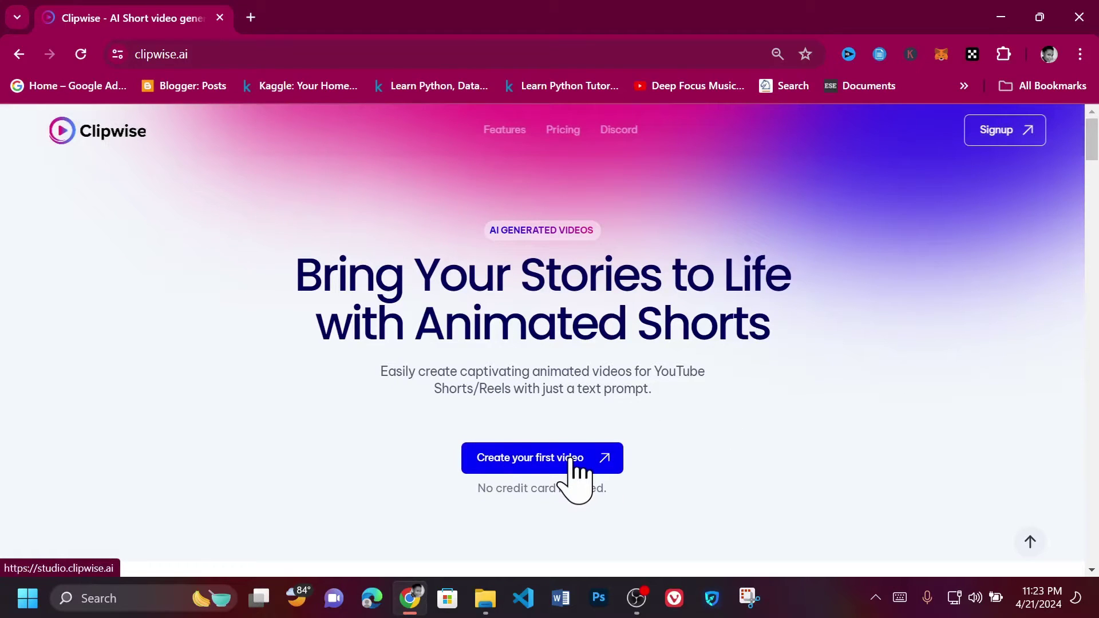
left_click(541, 458)
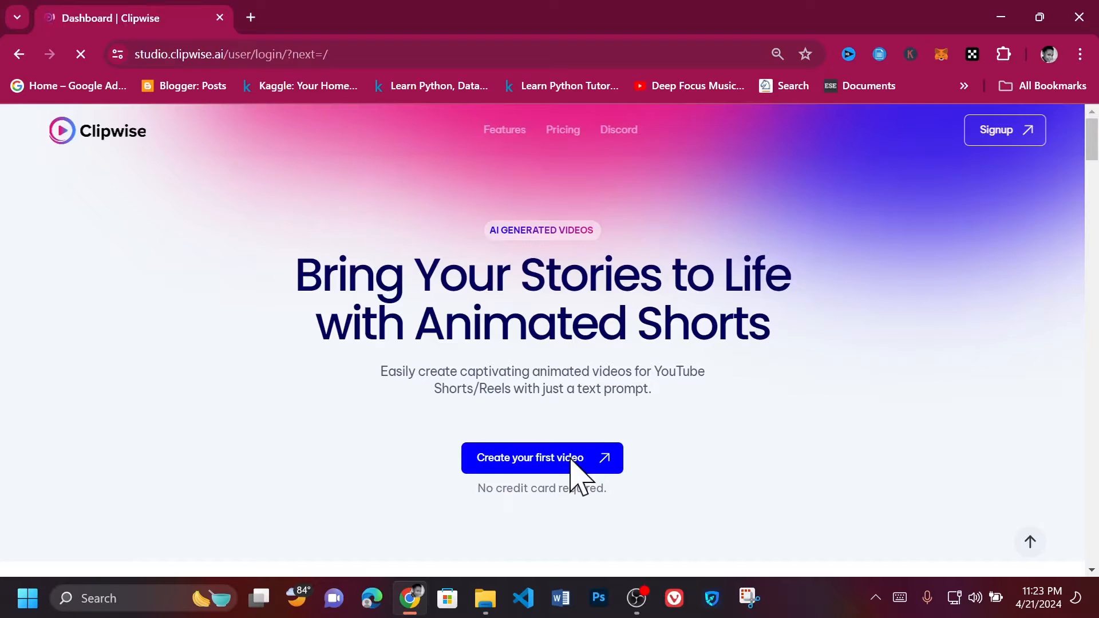
left_click(541, 457)
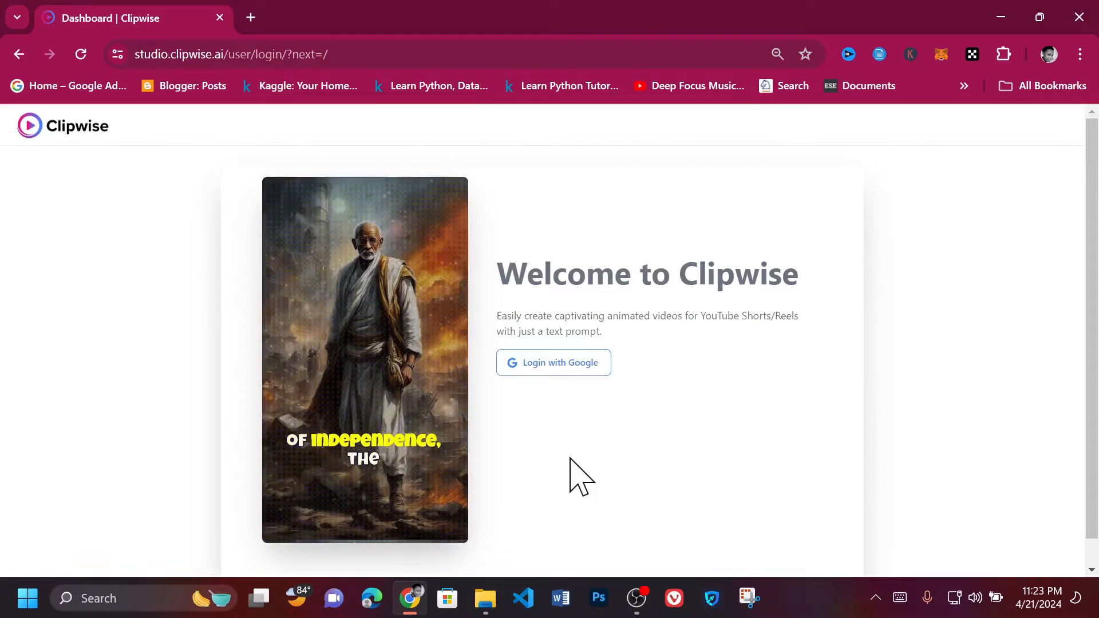
mouse_move(571, 399)
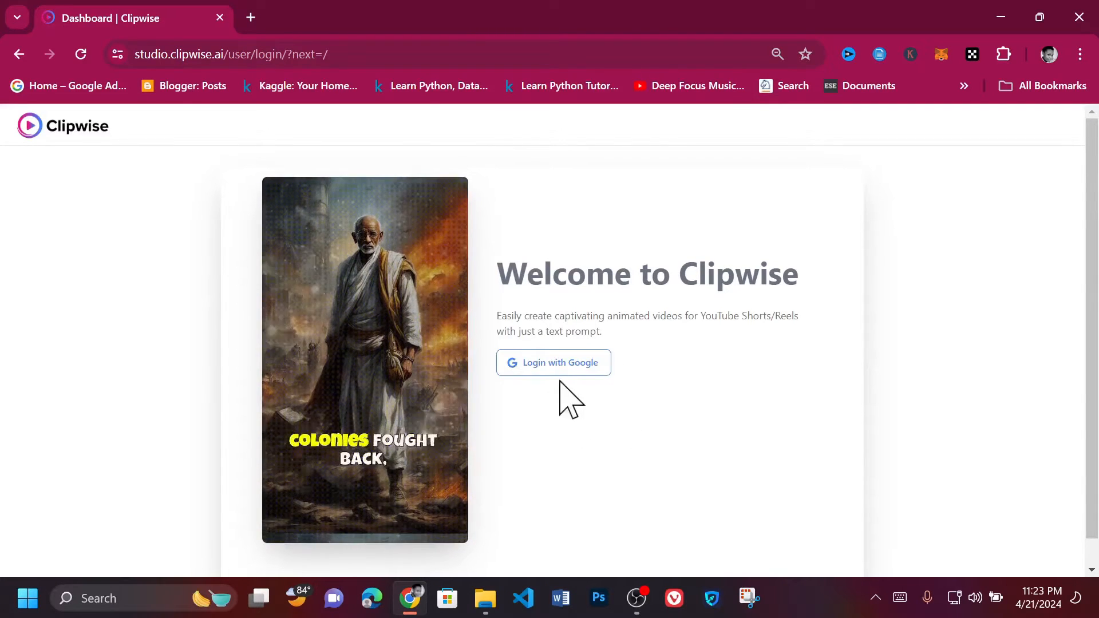
Log in with a Google account and look over the AI video generator form
left_click(553, 362)
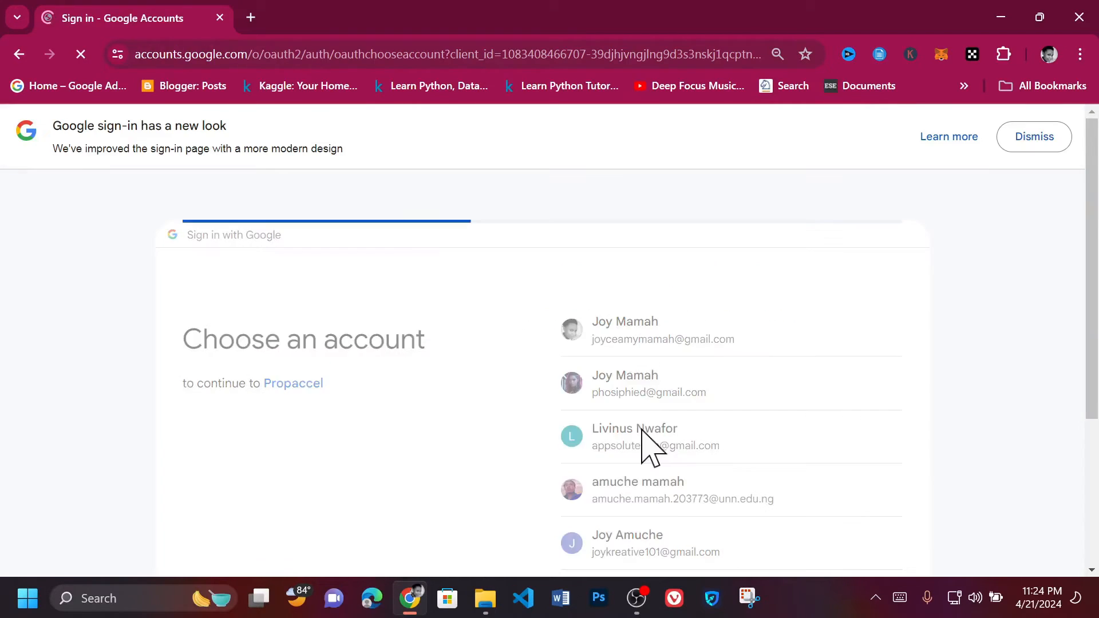
left_click(634, 436)
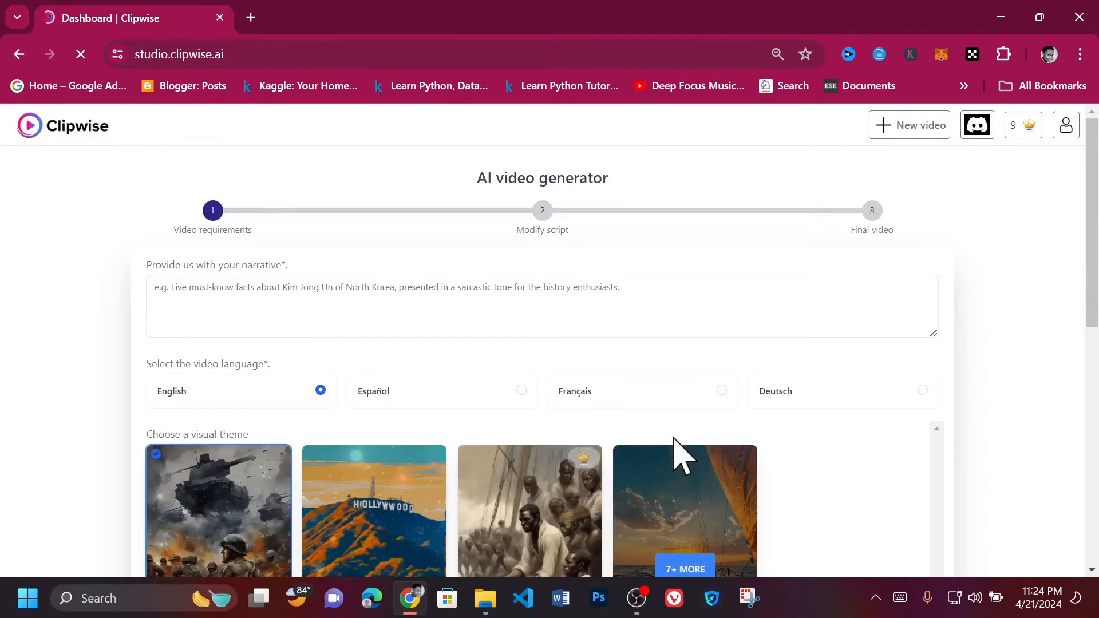
scroll("down", 3)
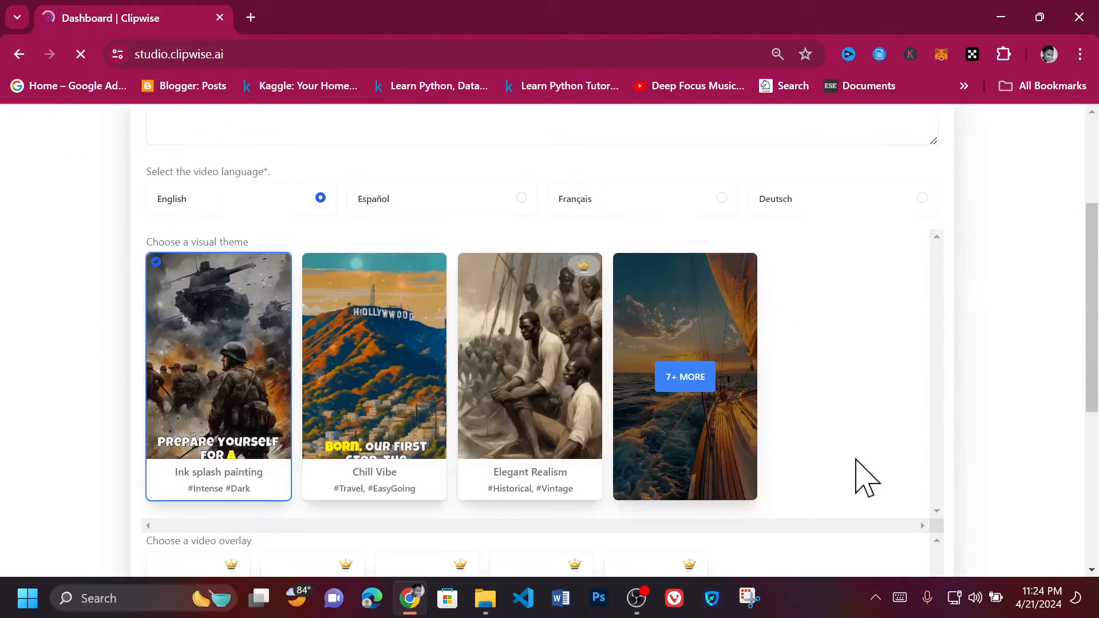
scroll("down", 3)
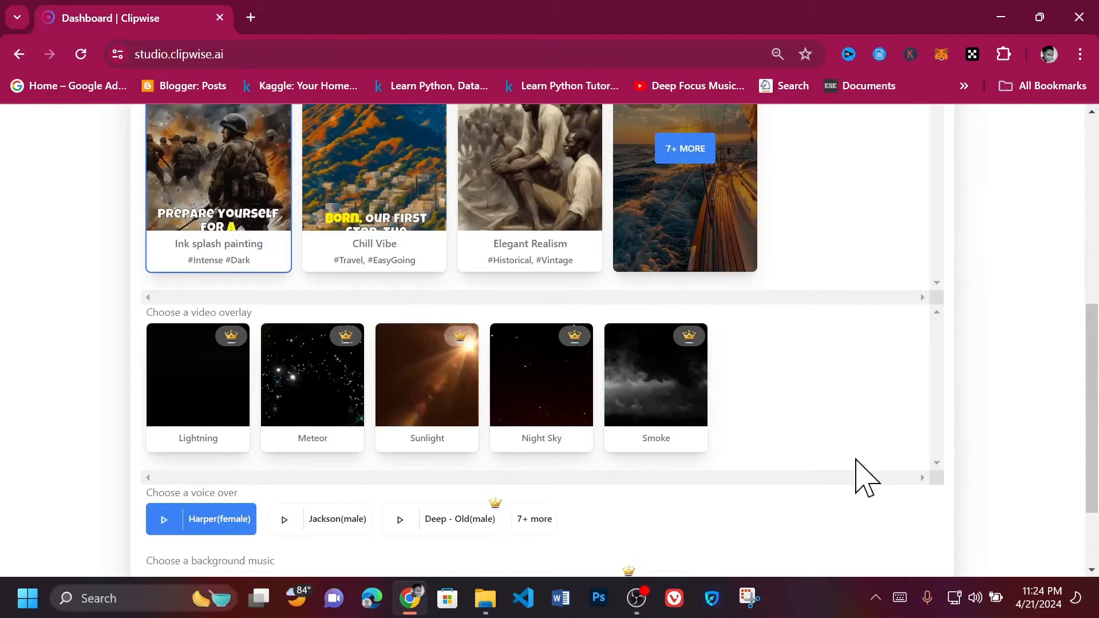
scroll("up", 3)
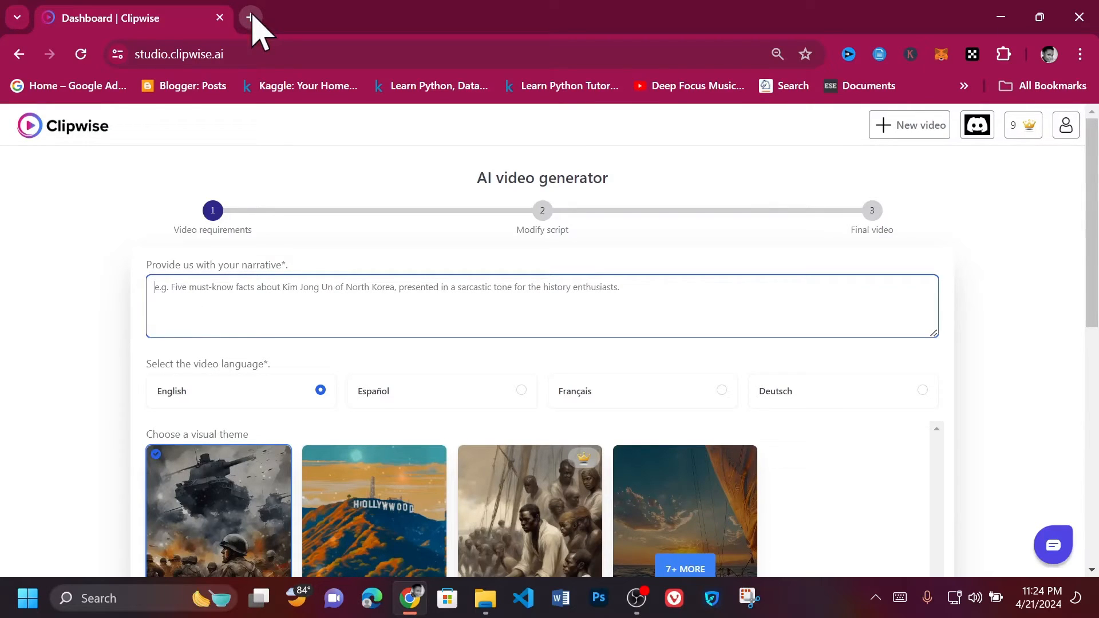
In a new ChatGPT tab, ask for a prompt for a 60-second Greek myth video
left_click(250, 18)
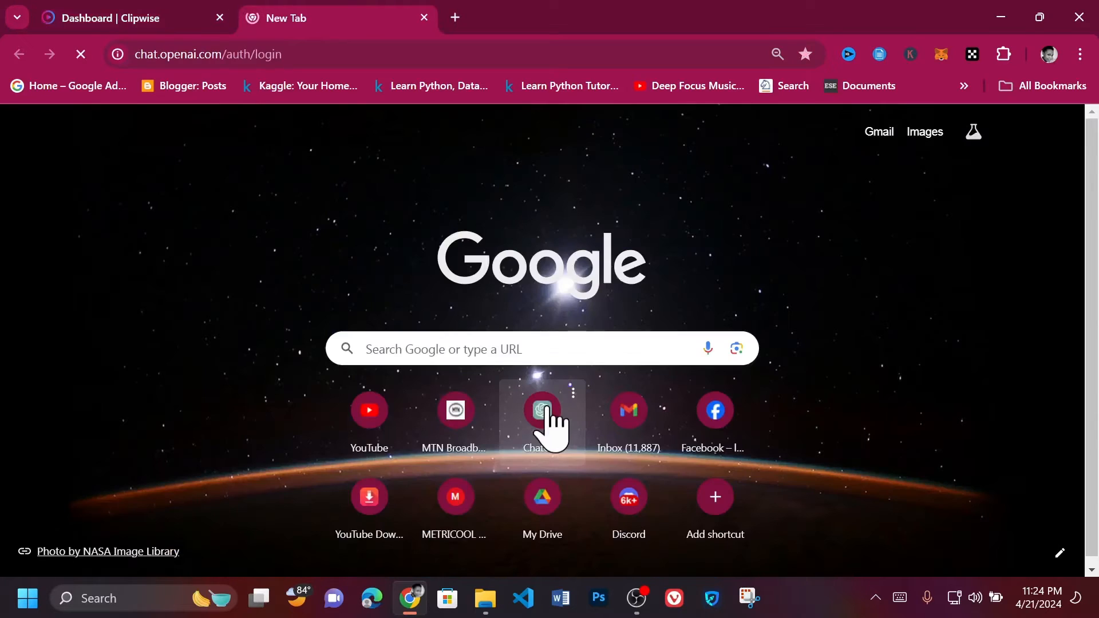
left_click(542, 410)
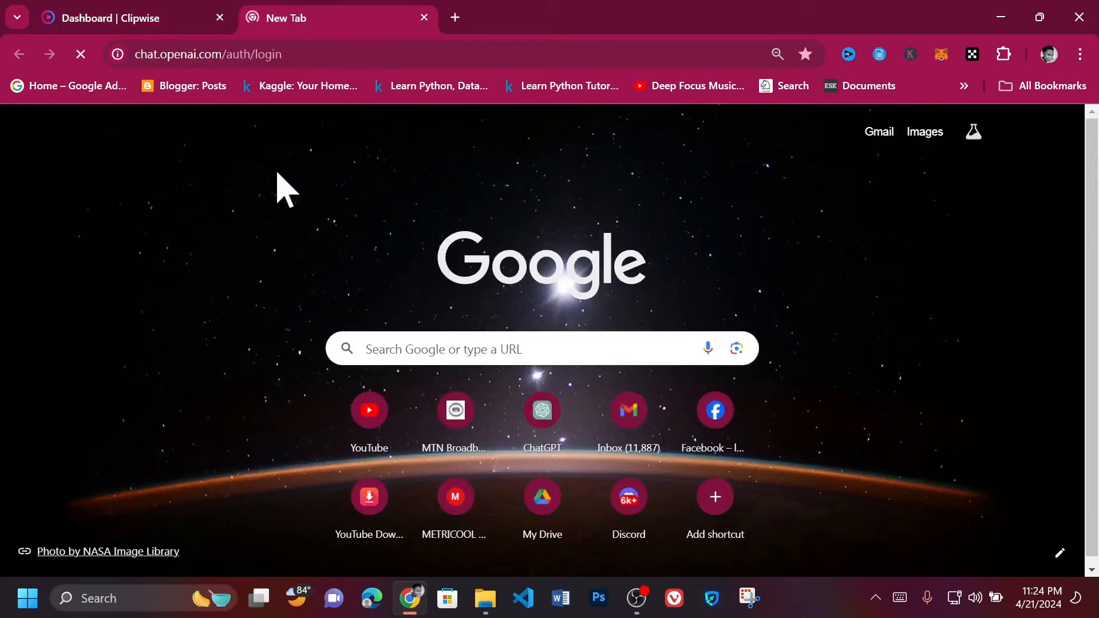
left_click(540, 410)
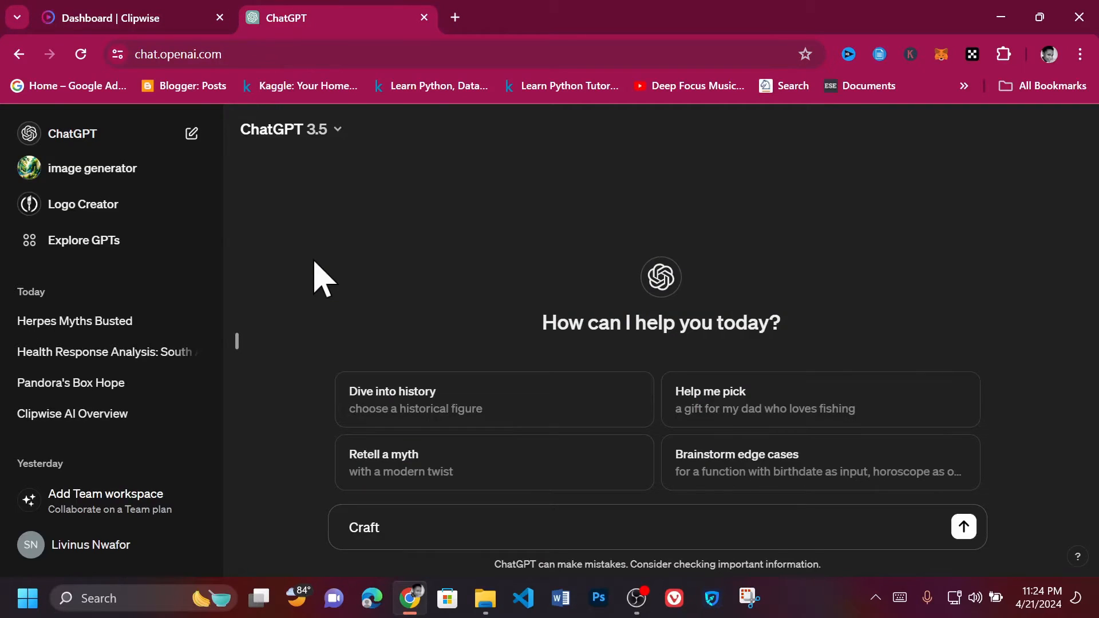
type("a")
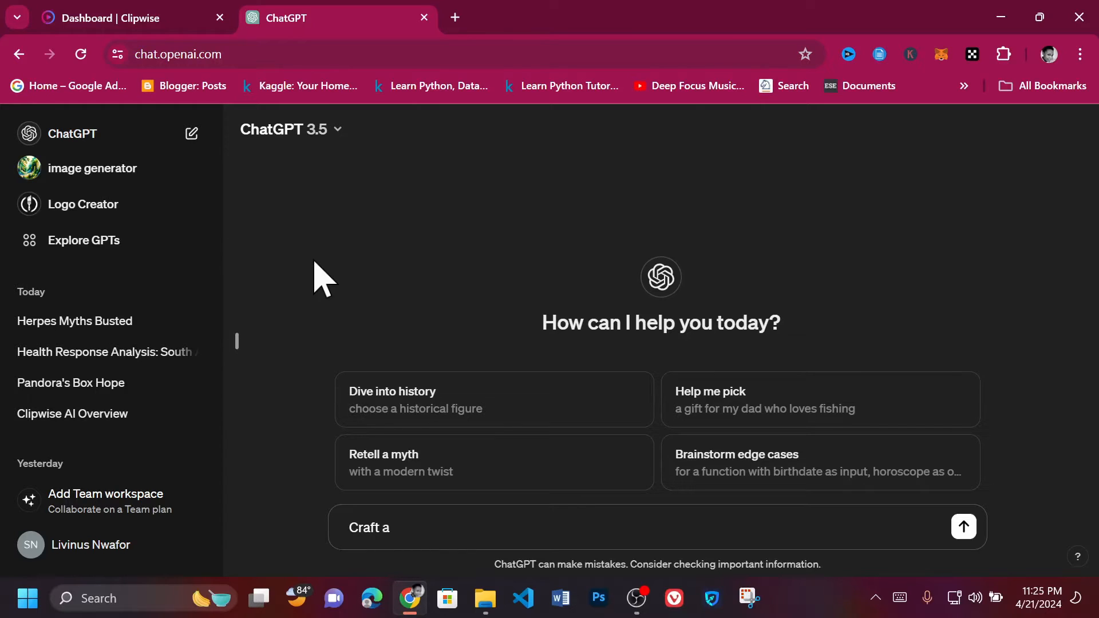
type("prompr")
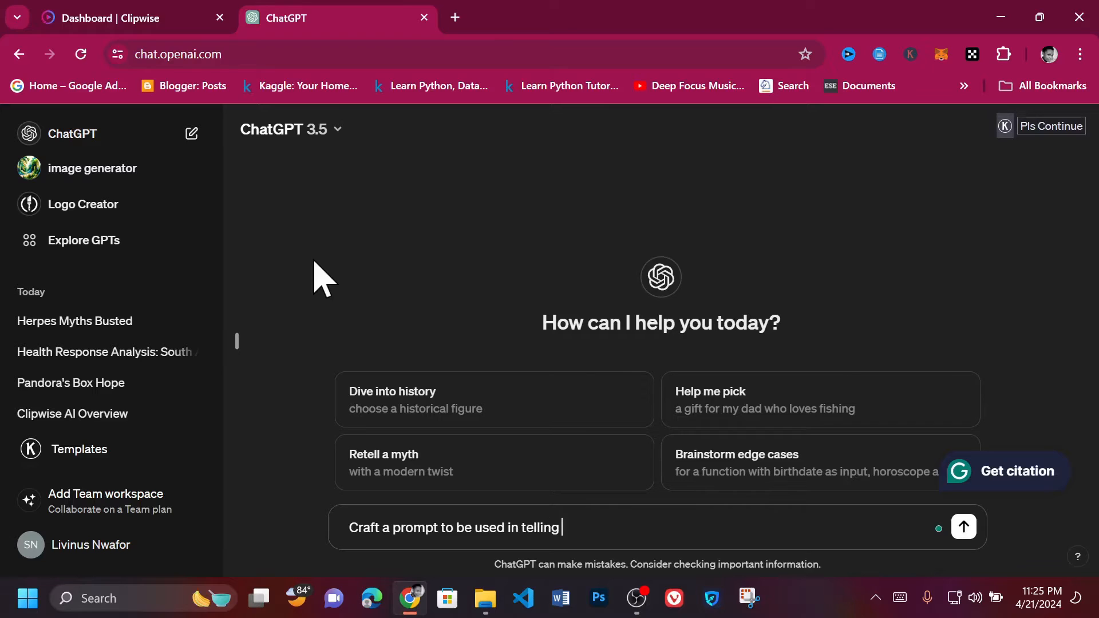
type("a greek myth in a 60 second")
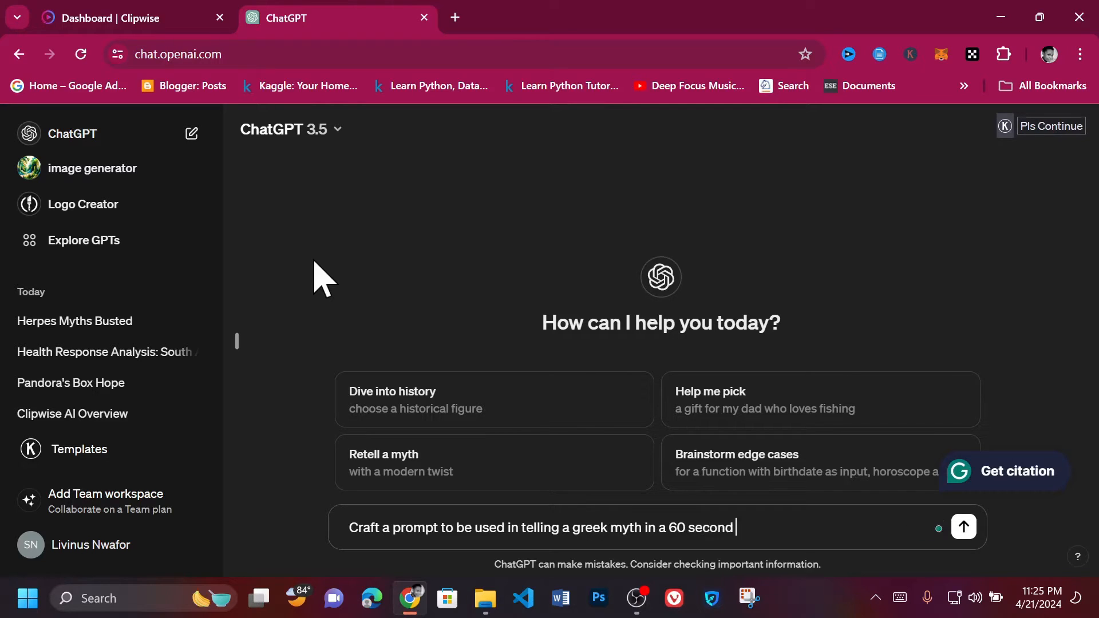
type("s video")
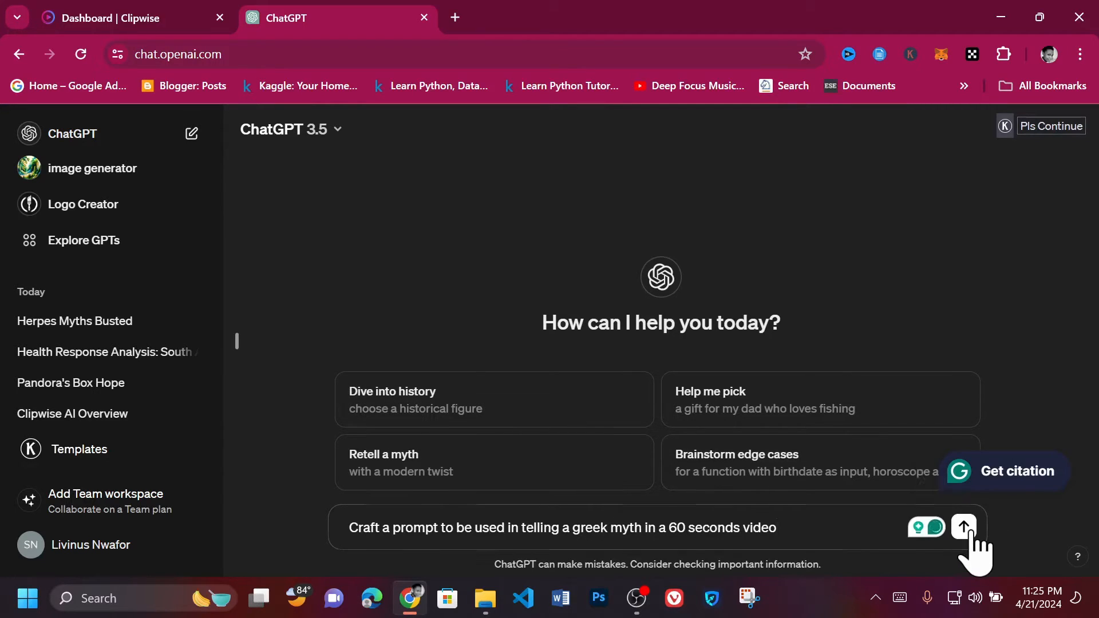
Send the request and copy the Icarus and Daedalus prompt from the reply
left_click(962, 527)
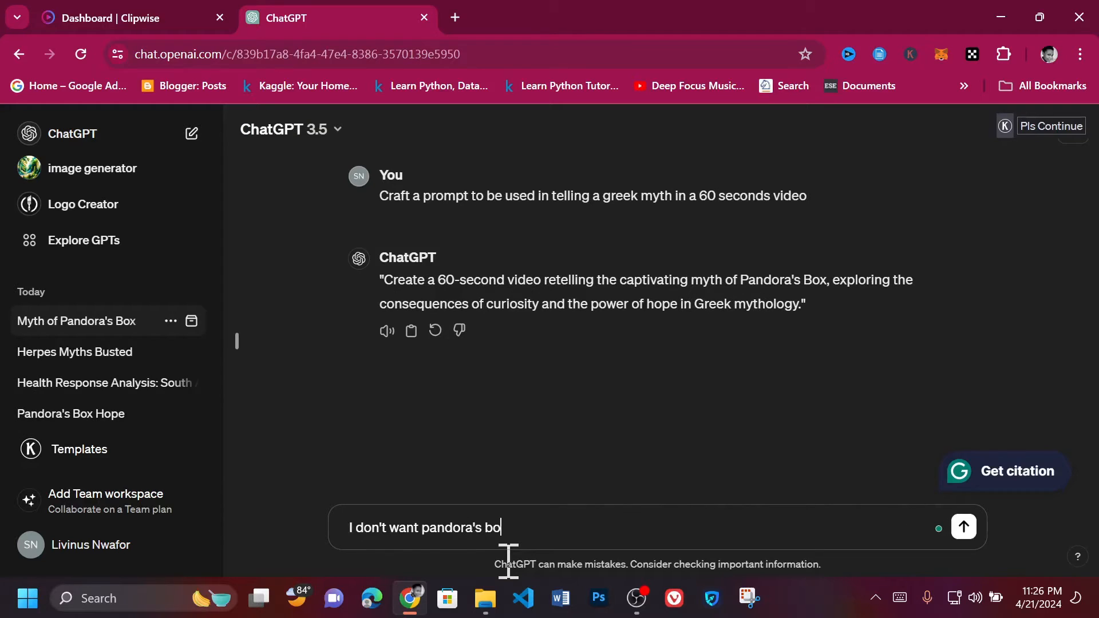
left_click(962, 526)
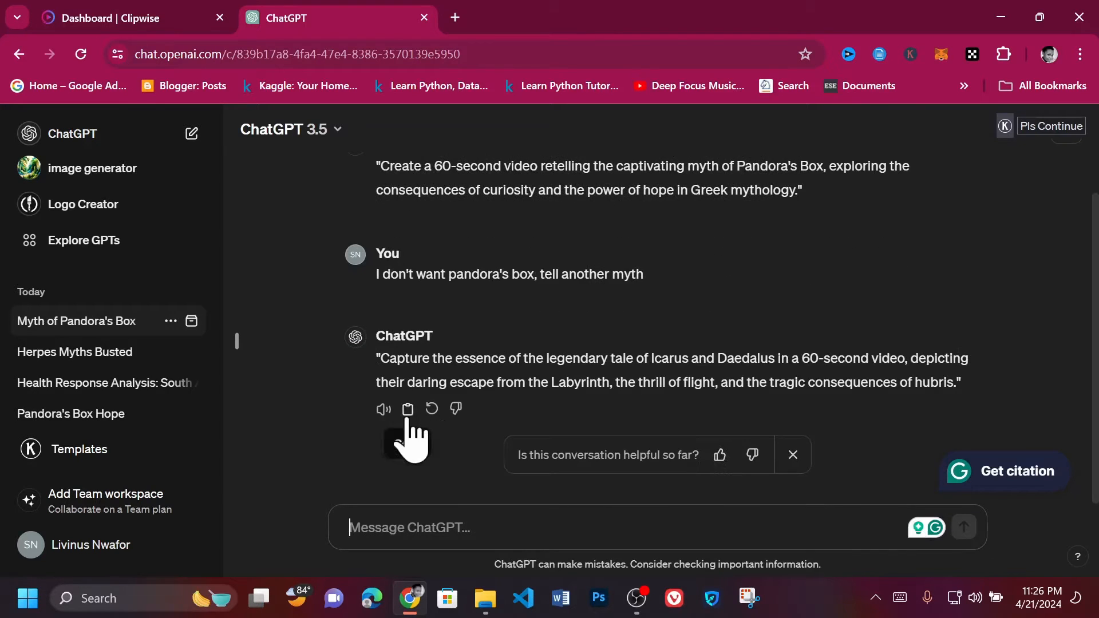
left_click(105, 18)
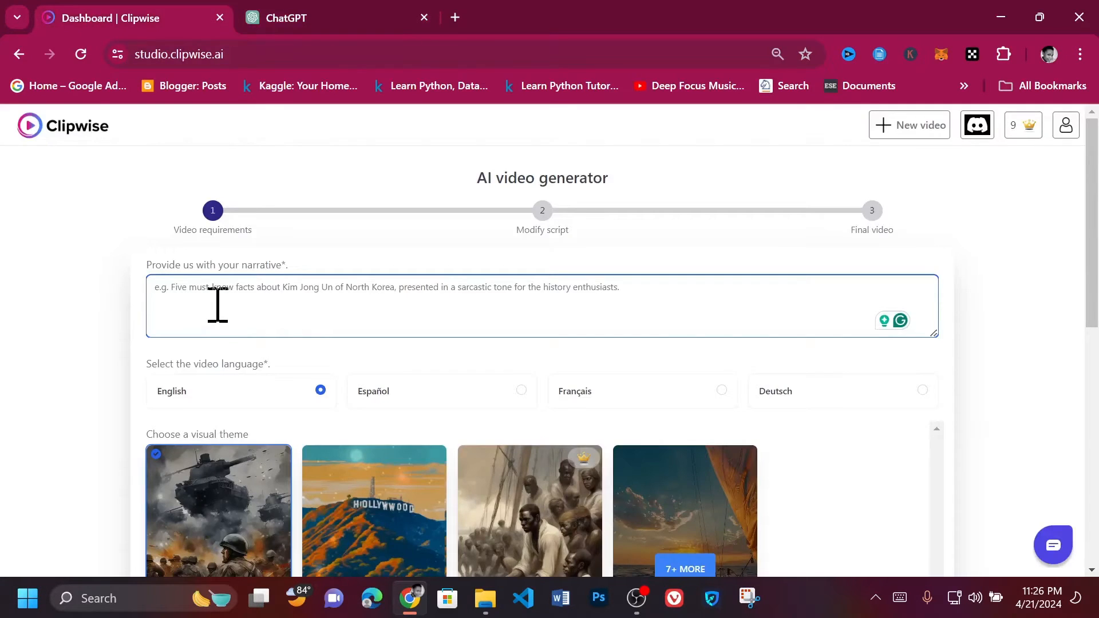
Paste the Icarus and Daedalus prompt into the narrative box, keeping English as language
type("\"Capture the essence of the legendary tale of Icarus and Daedalus in a 60-second video, depicting their daring escape from the Labyrinth, the thrill of flight, and the tragic consequences of hubris.\"")
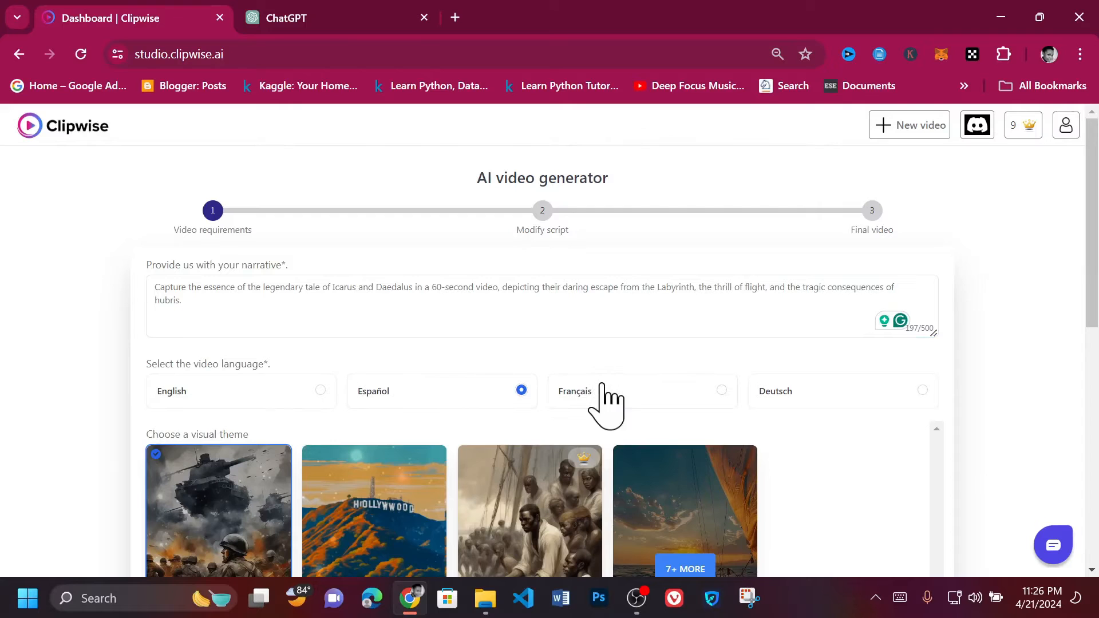
left_click(721, 390)
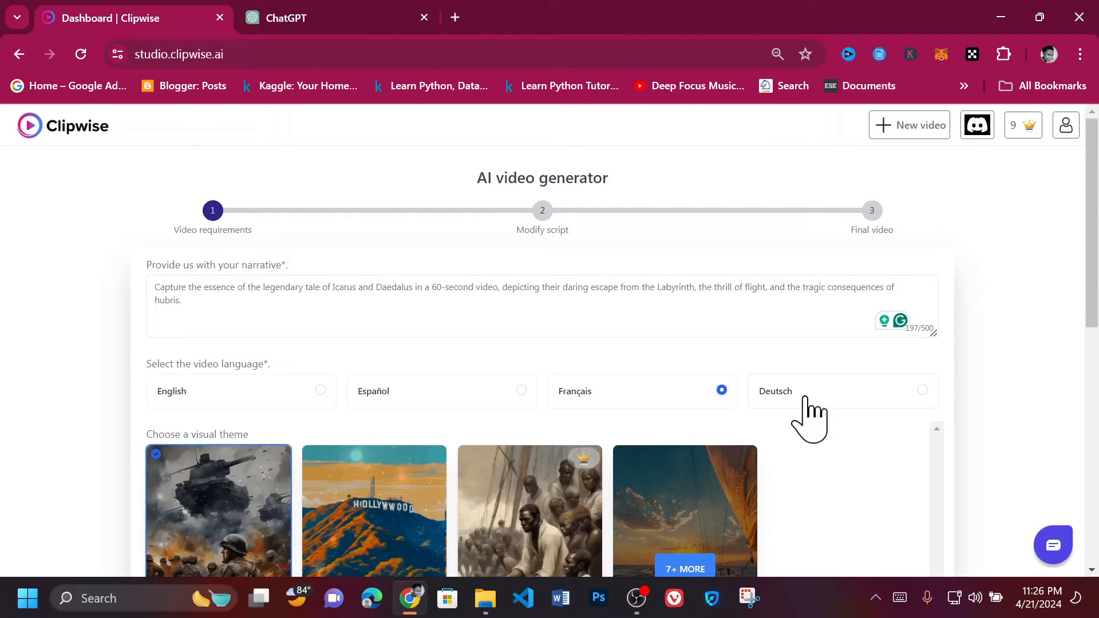
left_click(321, 391)
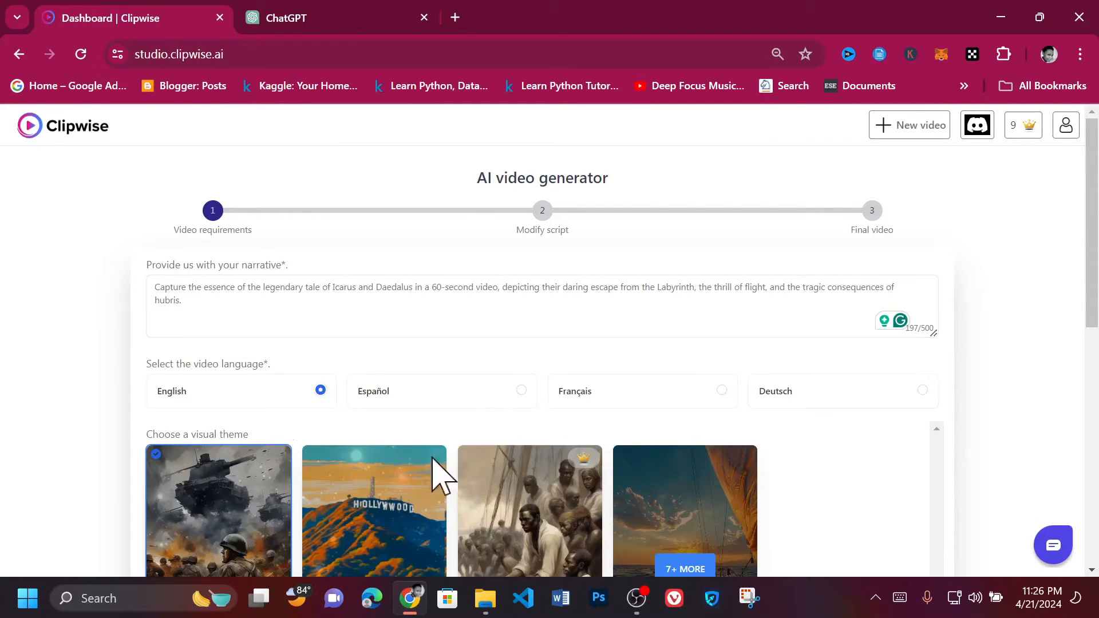
scroll("down", 3)
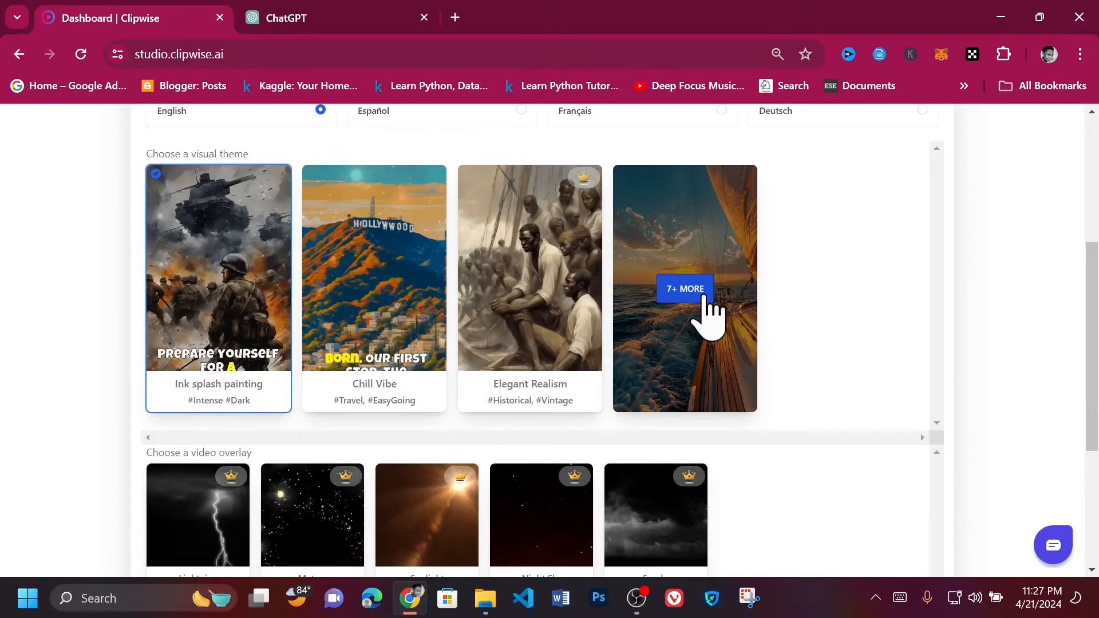
Pick Cinematic from the full theme gallery and the Meteor video overlay
left_click(684, 288)
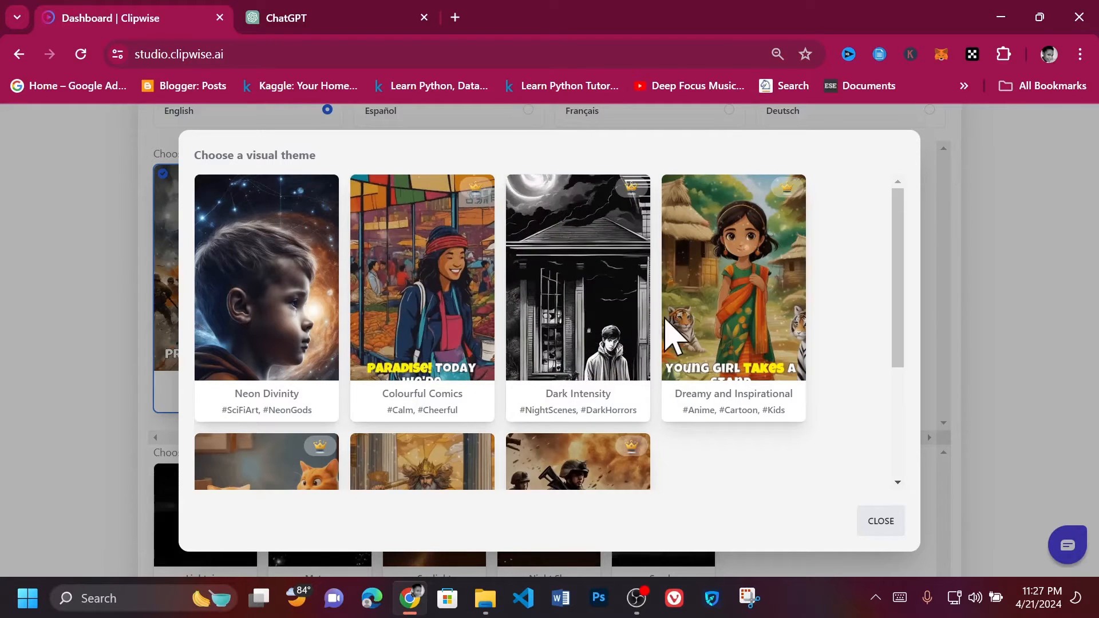
scroll("down", 3)
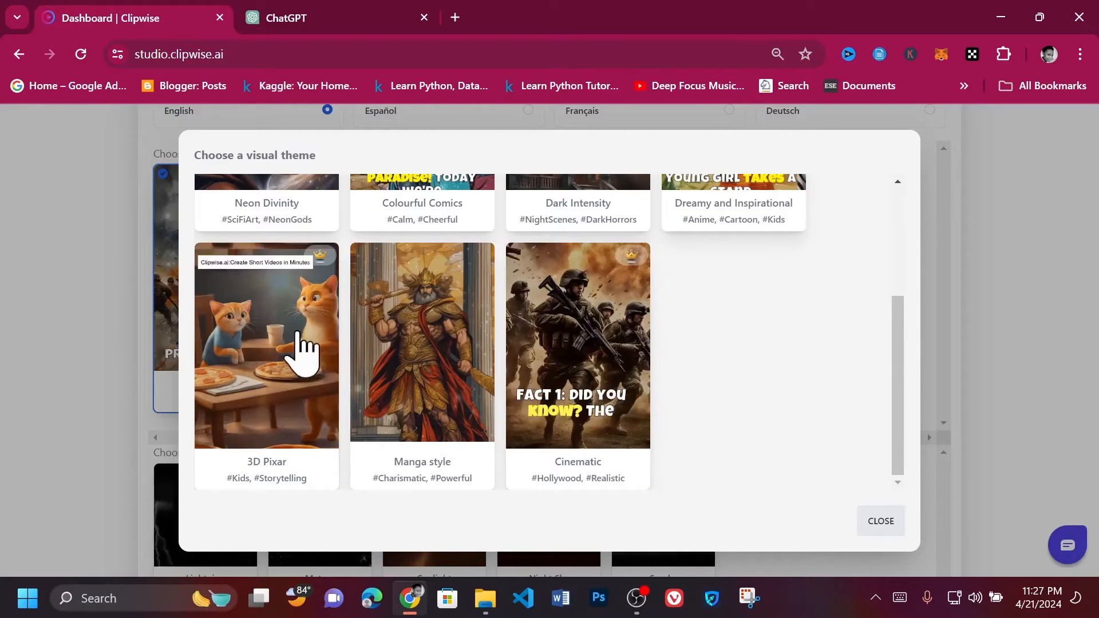
left_click(577, 343)
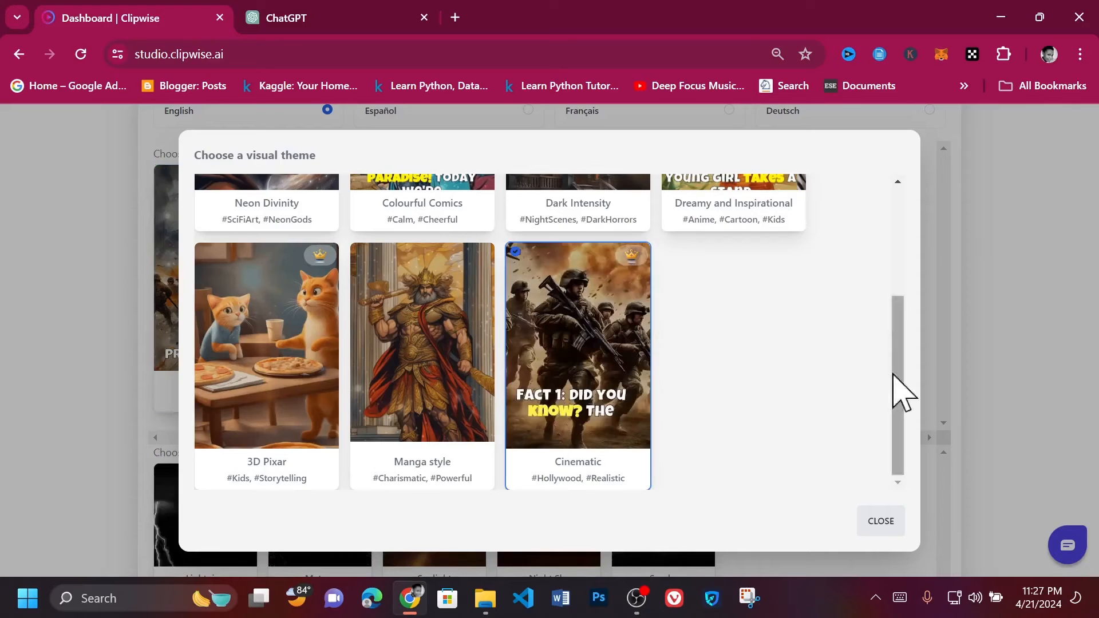
left_click(880, 521)
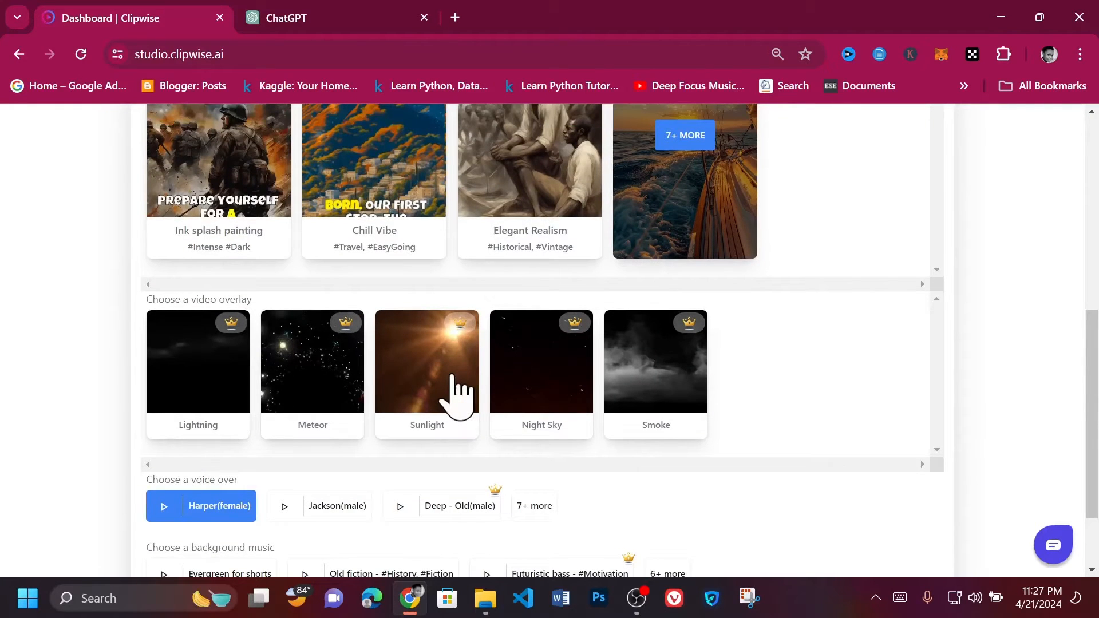
left_click(311, 361)
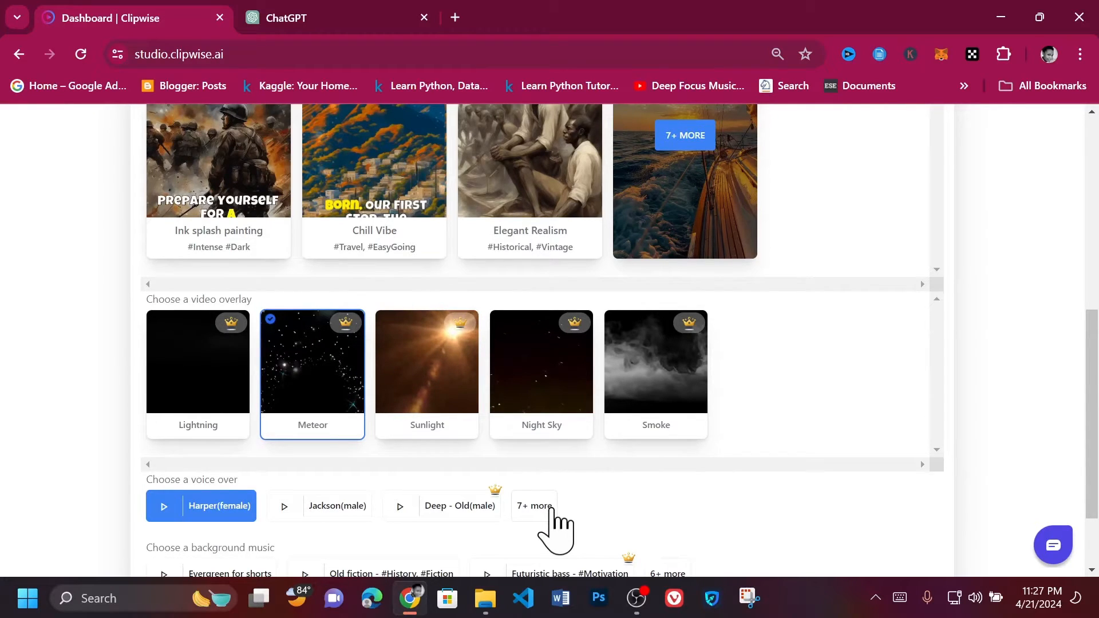
scroll("down", 3)
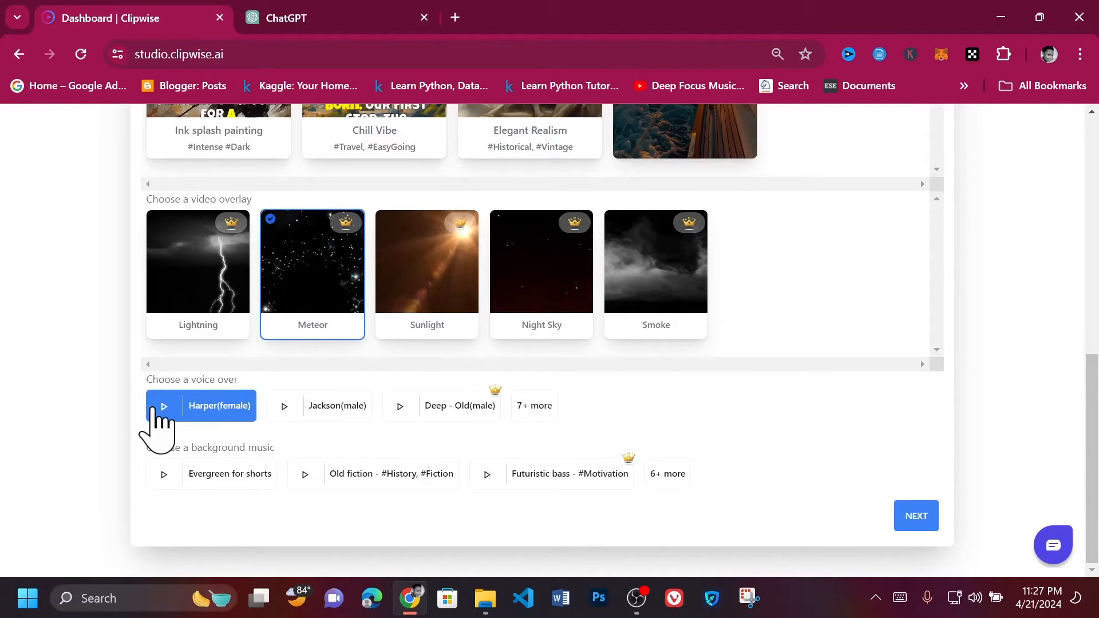
Preview the Harper, Deep - Old and Jackson voices, then expand the full voice list
left_click(162, 405)
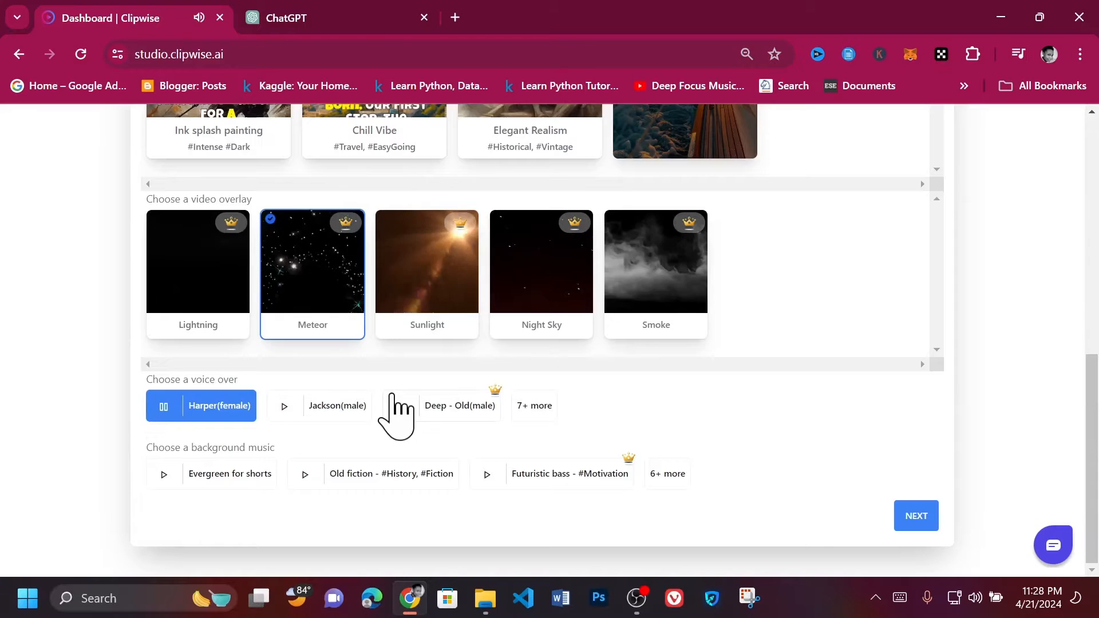
left_click(459, 406)
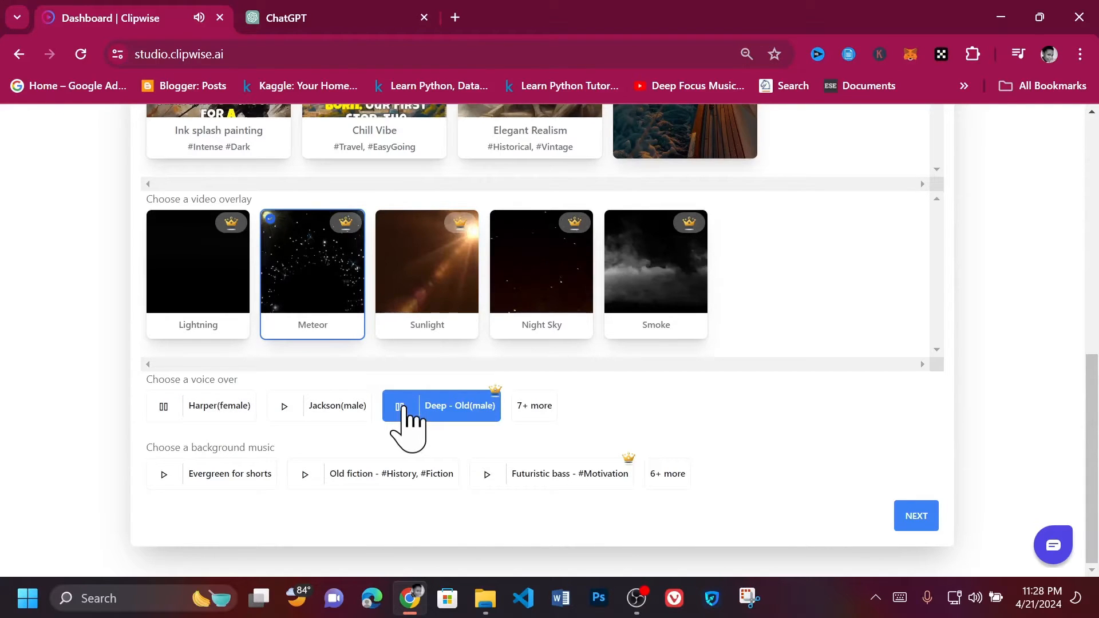
left_click(219, 406)
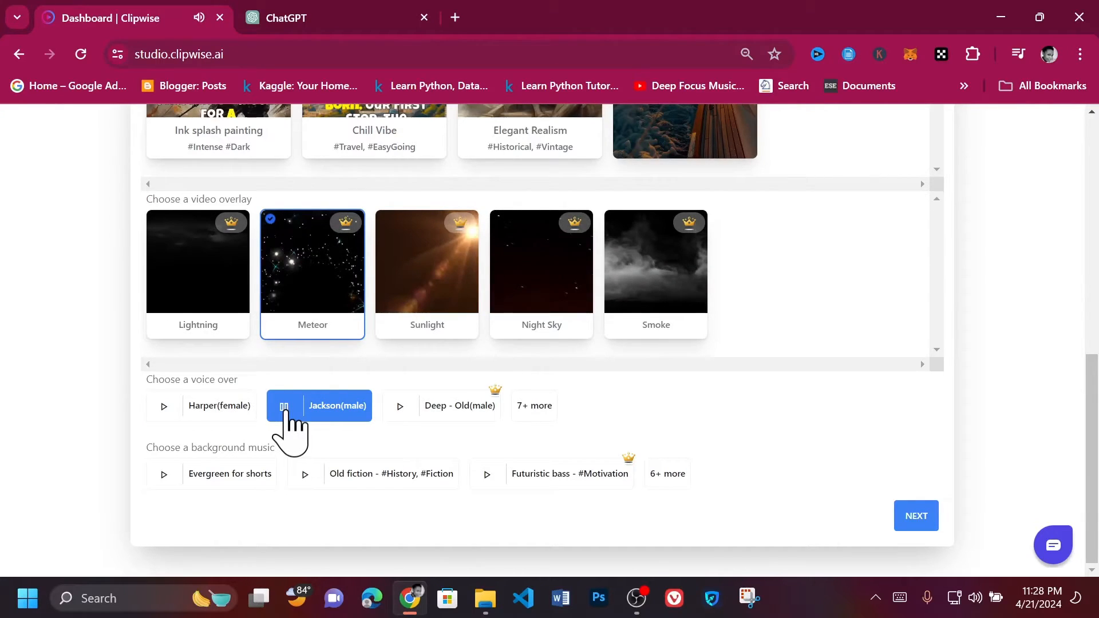
left_click(534, 406)
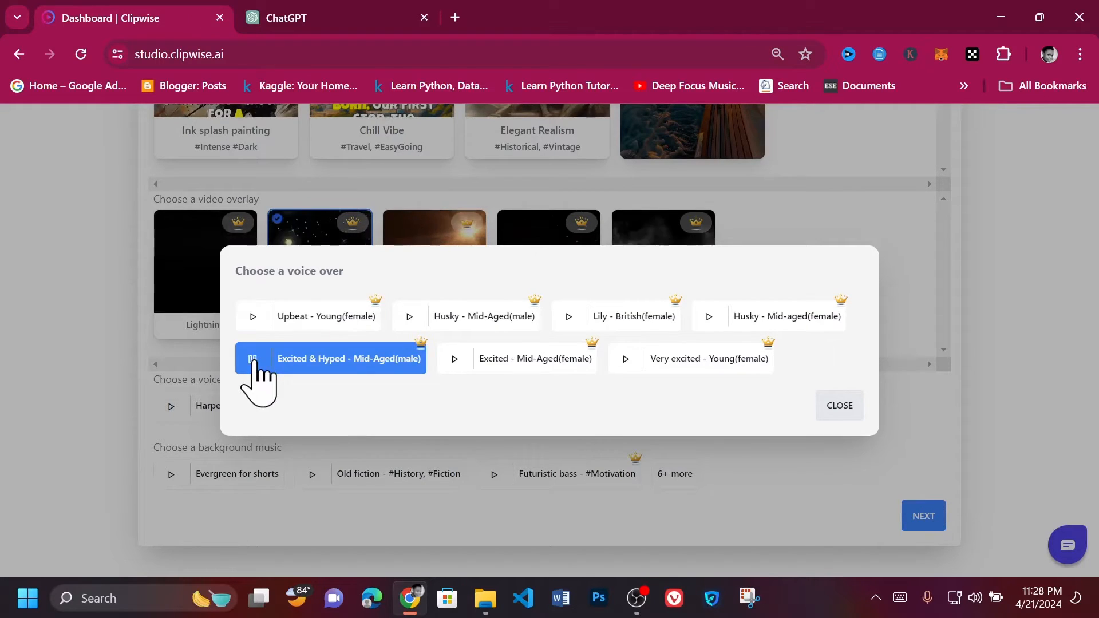
Preview the Excited & Hyped voice, close the extra voices, and pick Jackson
left_click(252, 358)
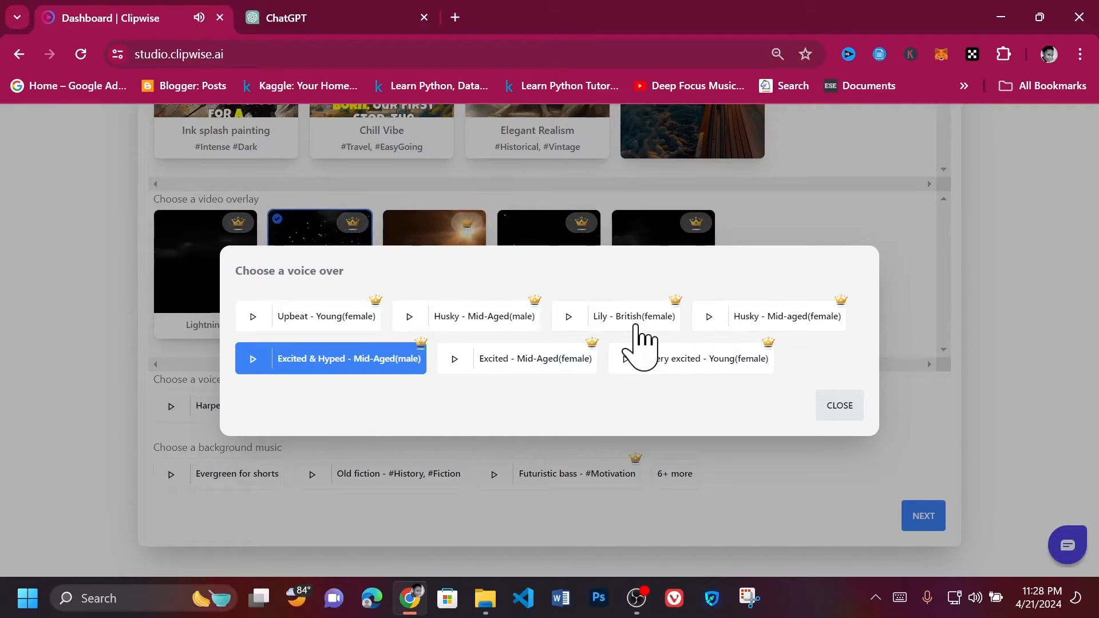
mouse_move(715, 336)
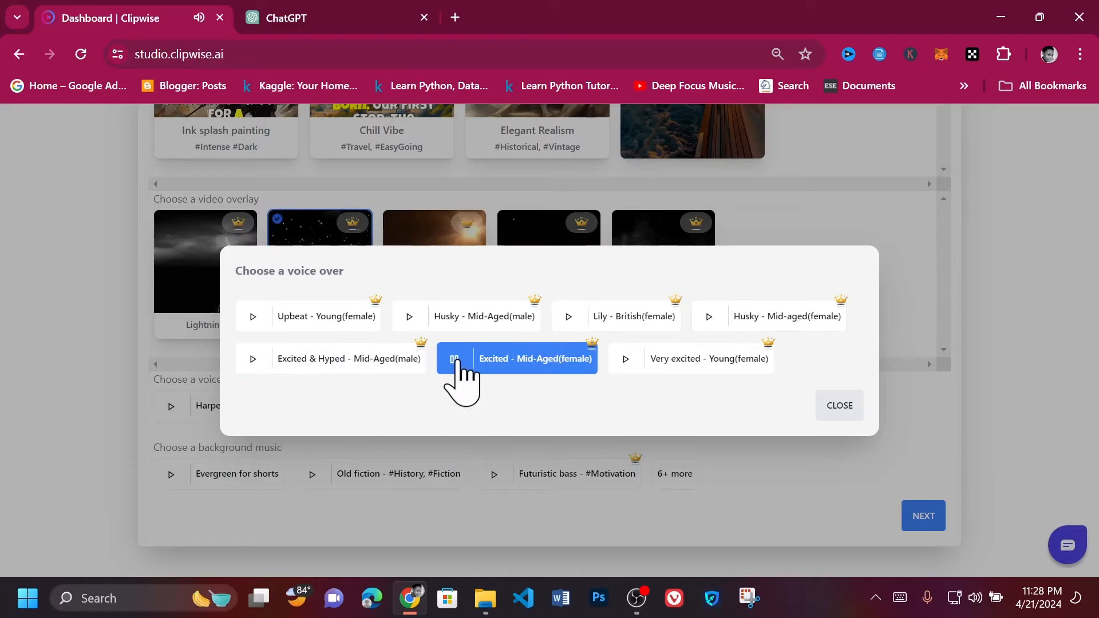
mouse_move(384, 378)
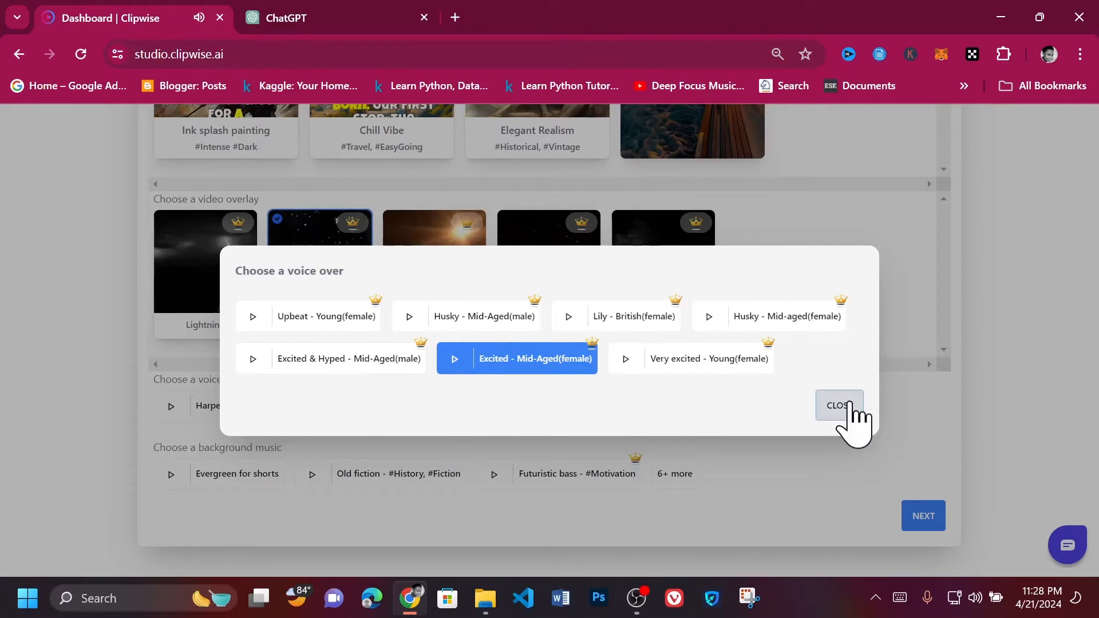
left_click(838, 405)
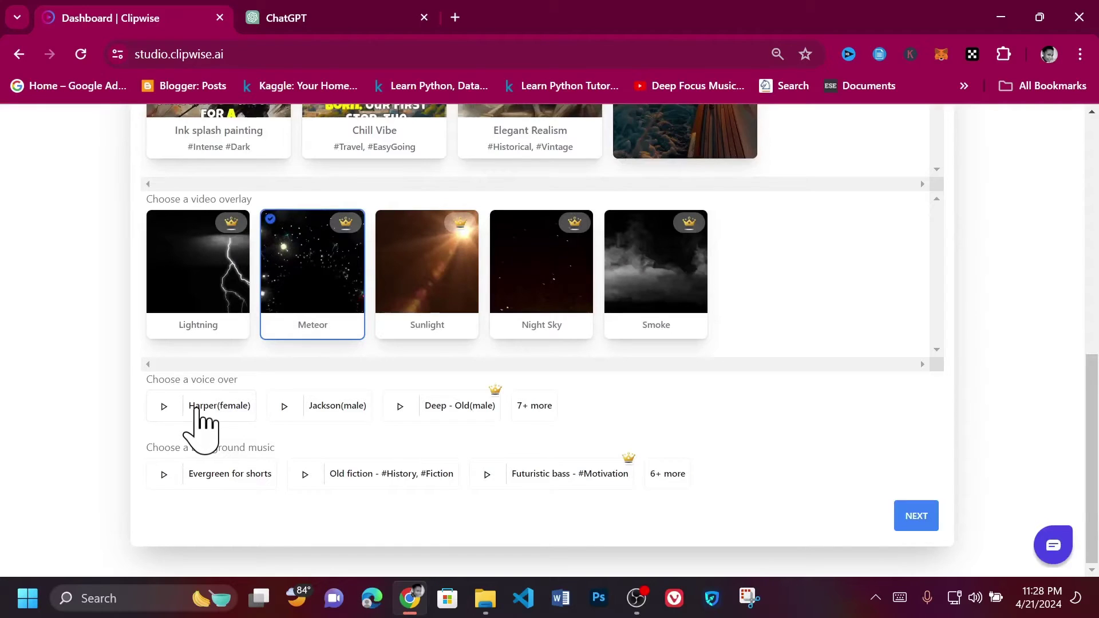
left_click(284, 405)
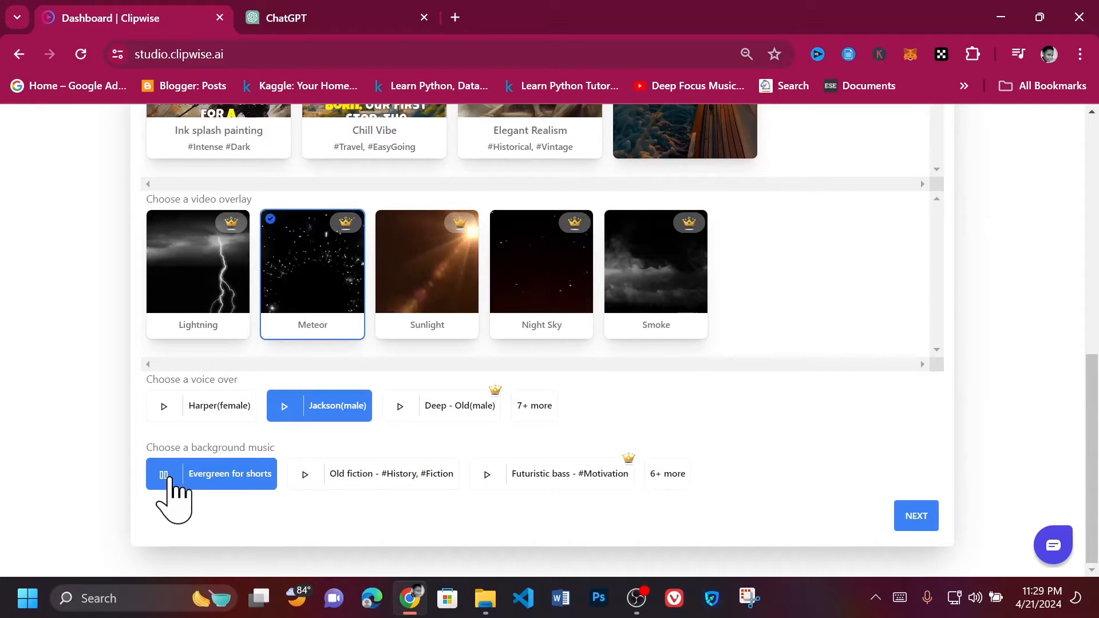
Sample the Evergreen for shorts and Thriller, noir tracks without choosing one, then continue
left_click(666, 474)
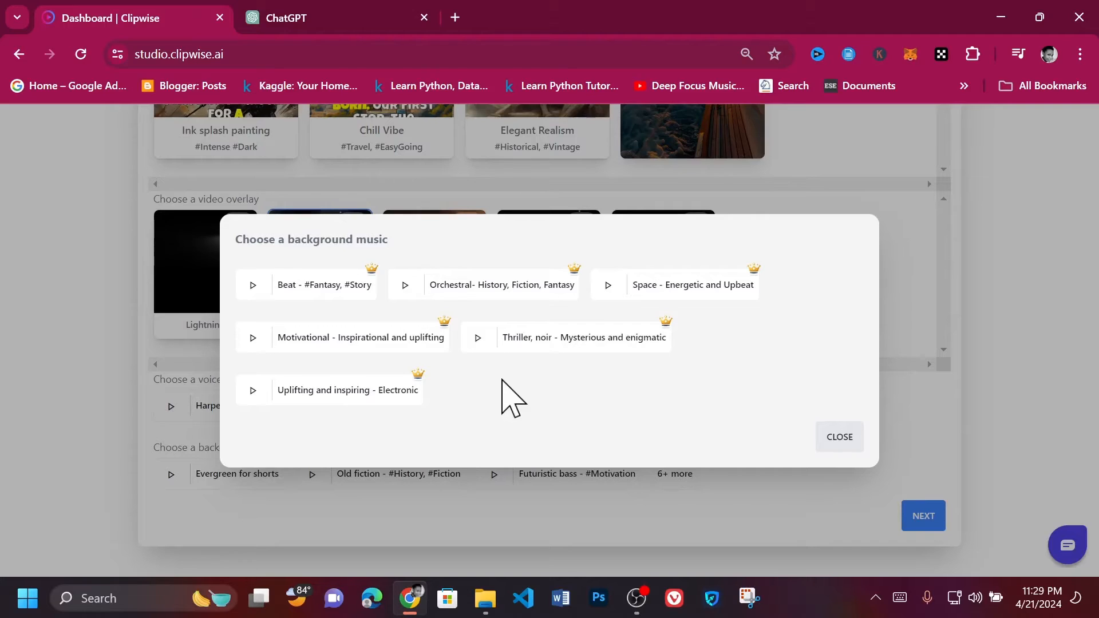
left_click(478, 337)
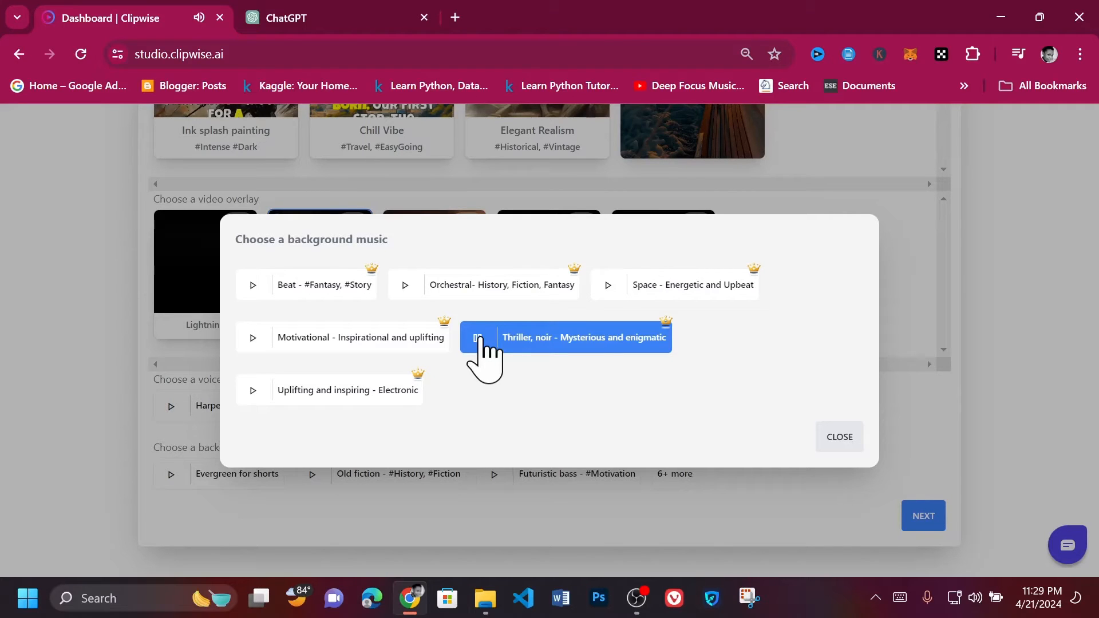
left_click(839, 437)
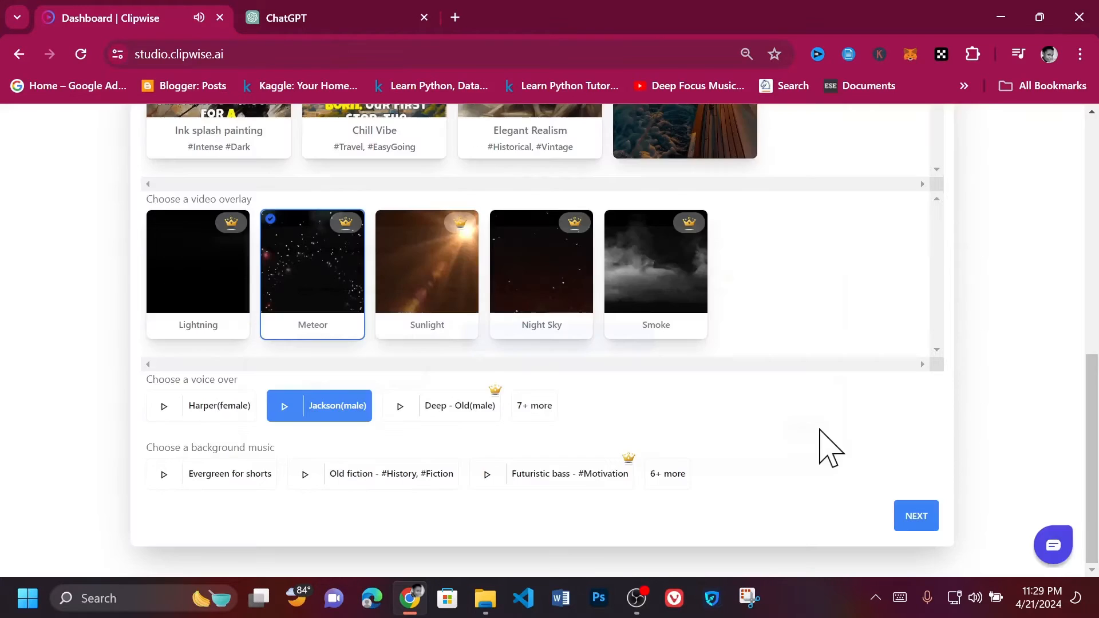
left_click(914, 515)
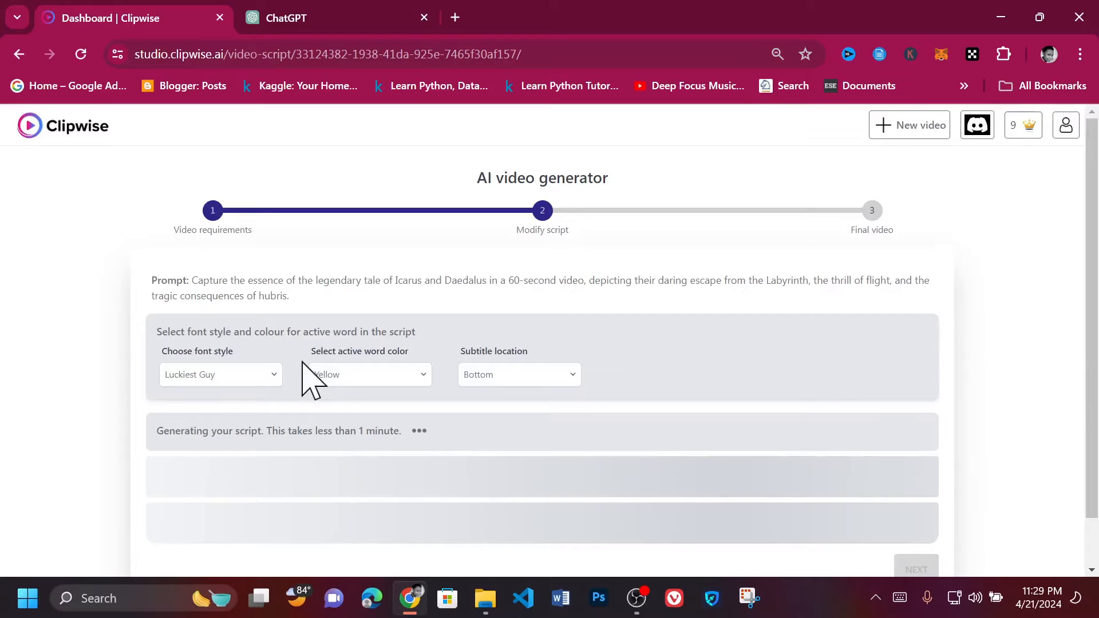
Keep Luckiest Guy as the caption font style
scroll("down", 3)
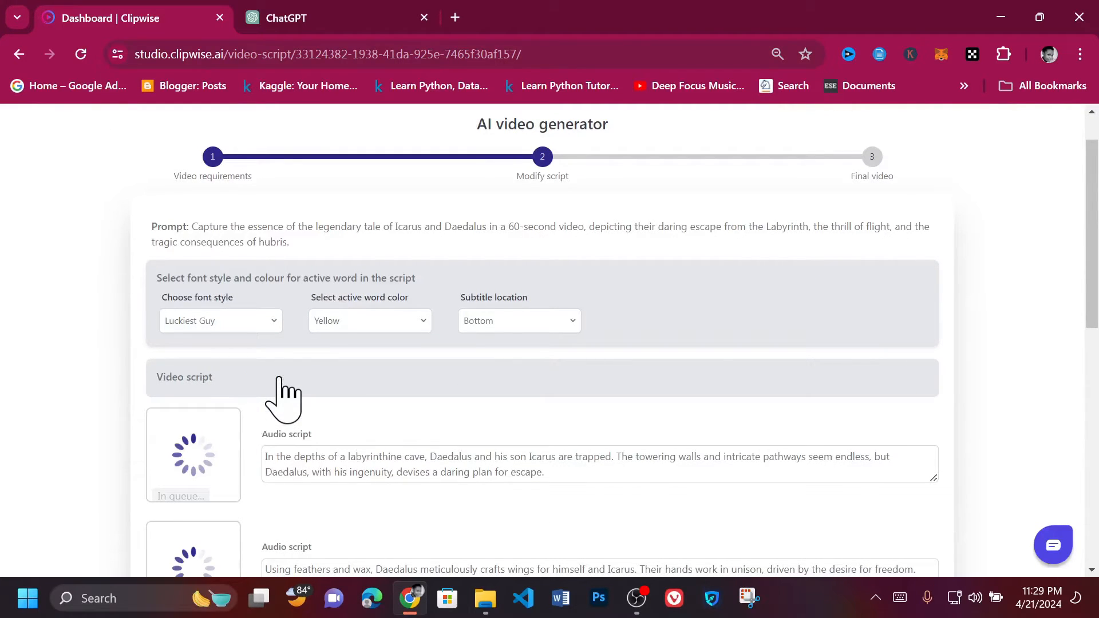
left_click(220, 320)
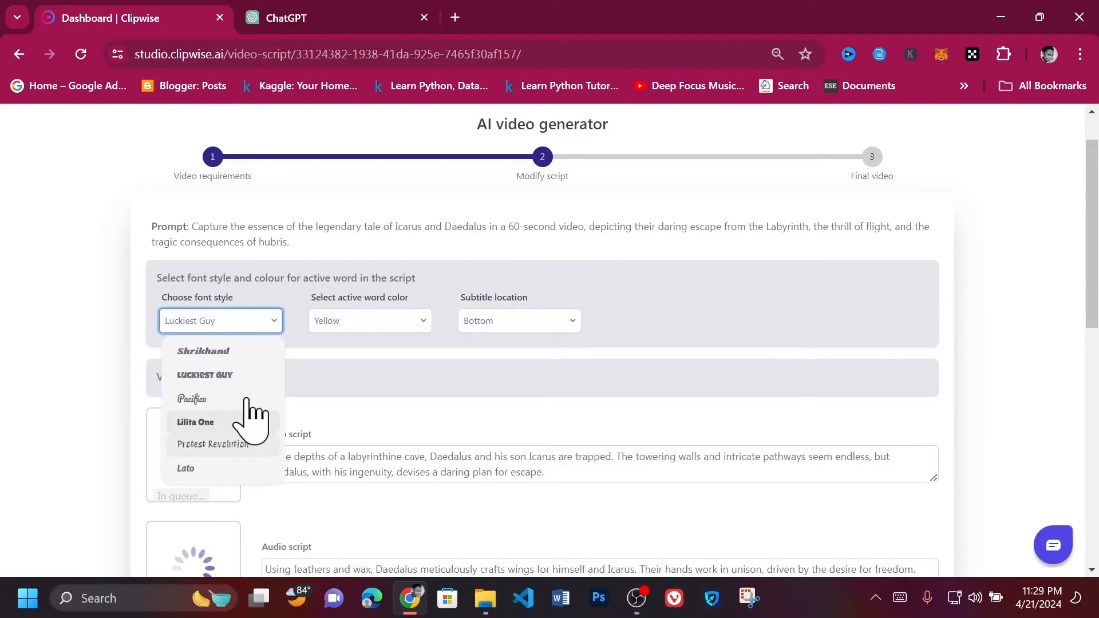
left_click(370, 320)
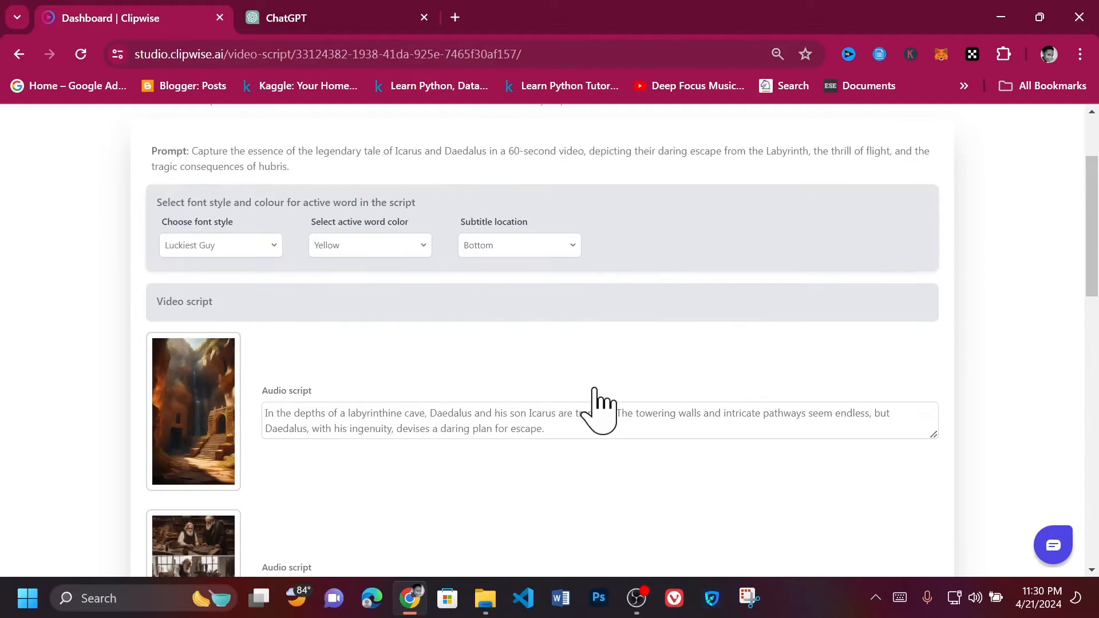
Scroll through the six generated Icarus and Daedalus scenes to review each narration and illustration
scroll("down", 3)
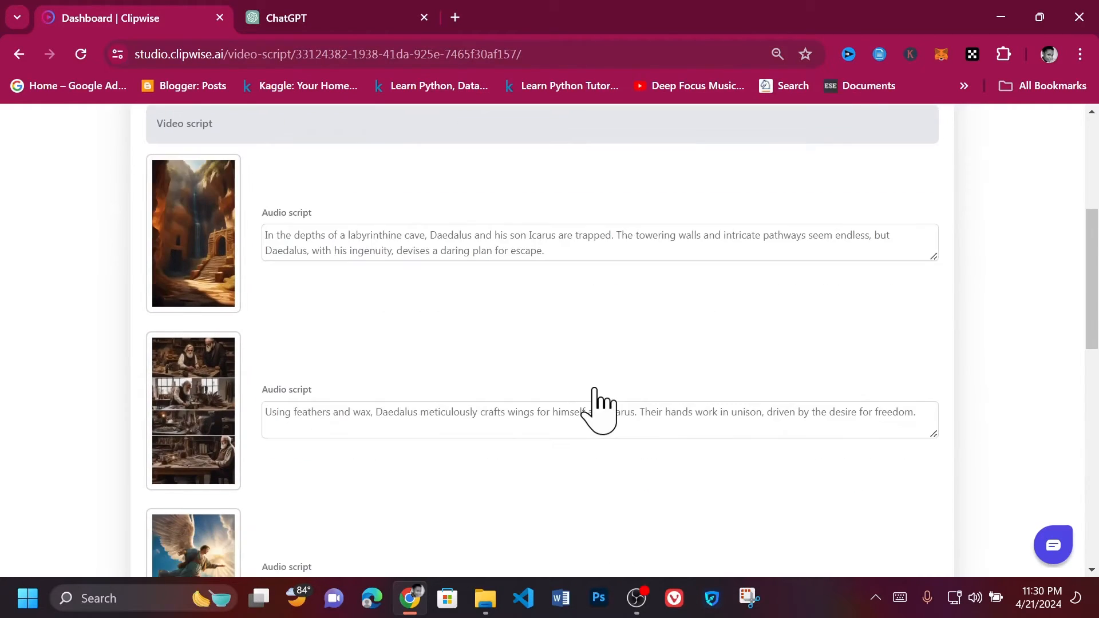
scroll("down", 3)
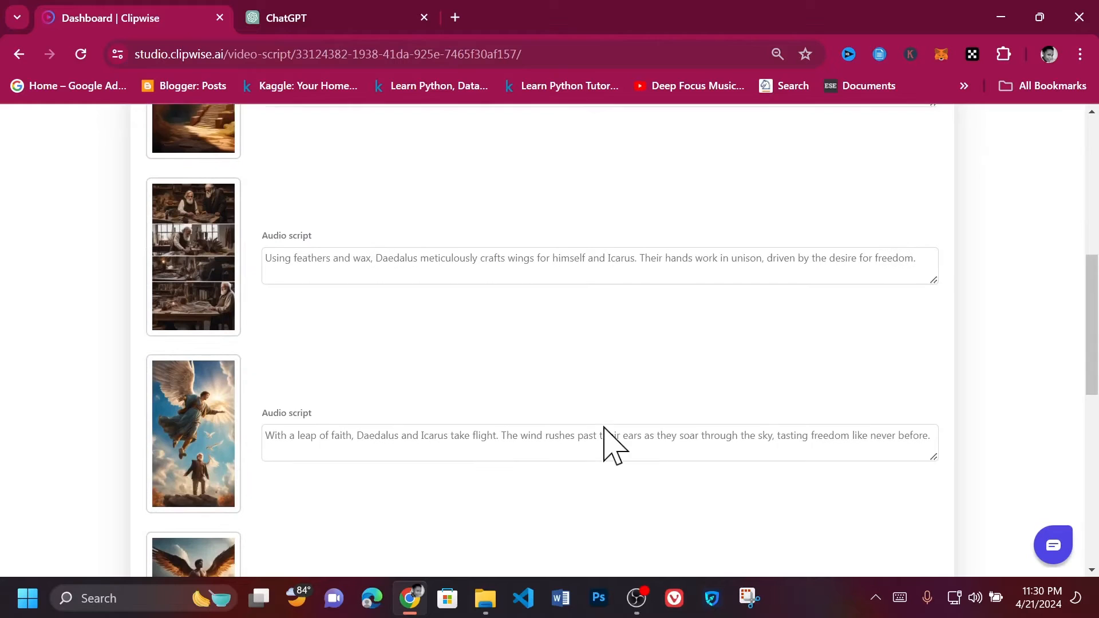
scroll("down", 3)
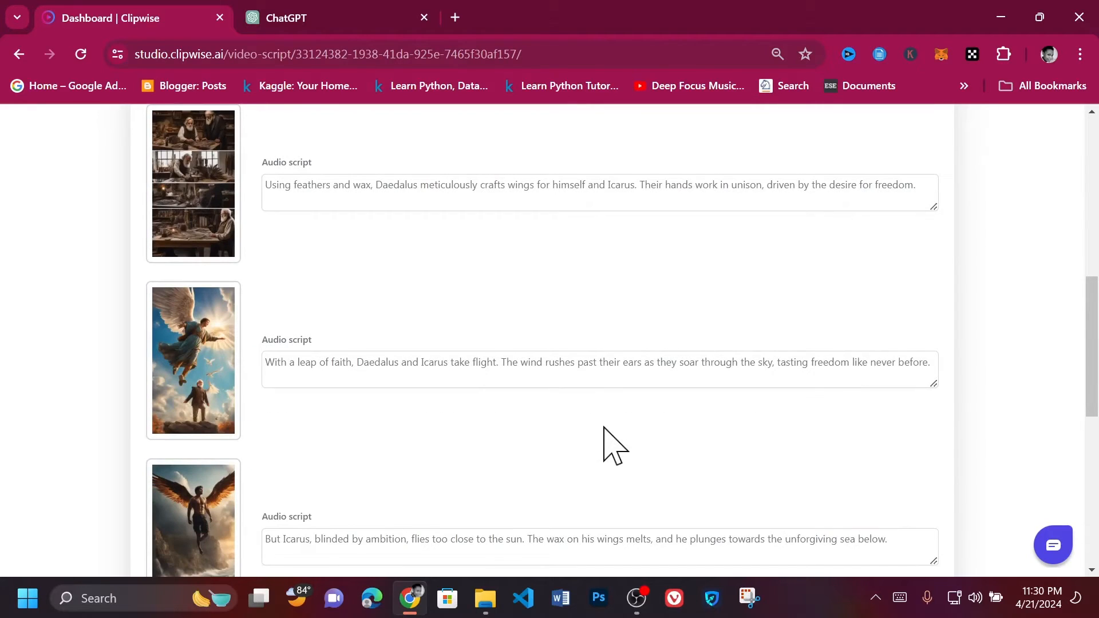
scroll("down", 3)
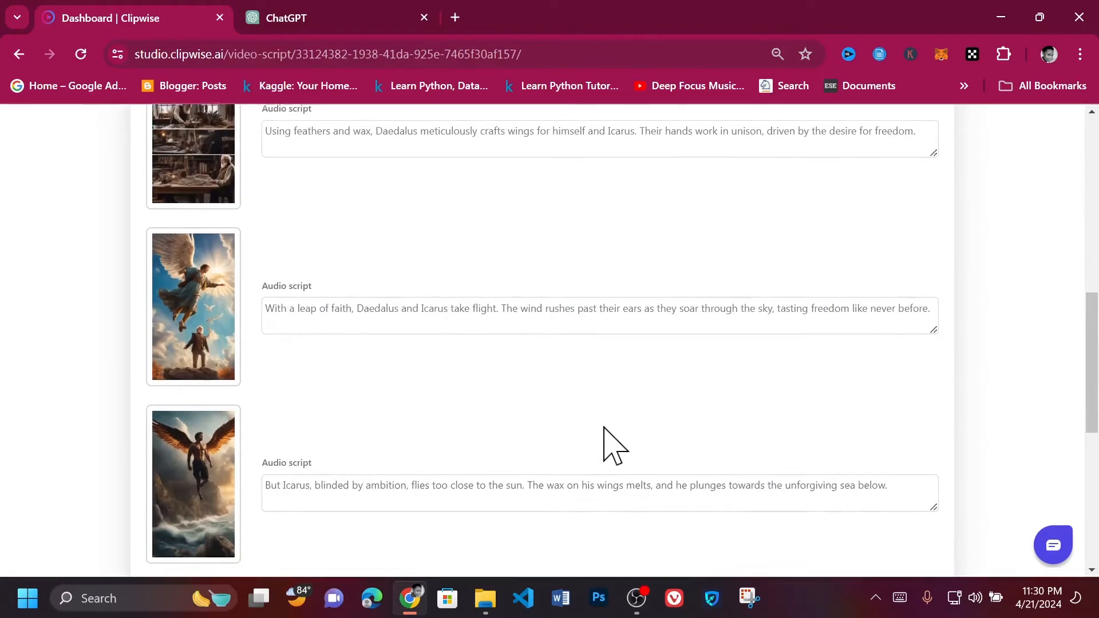
scroll("up", 3)
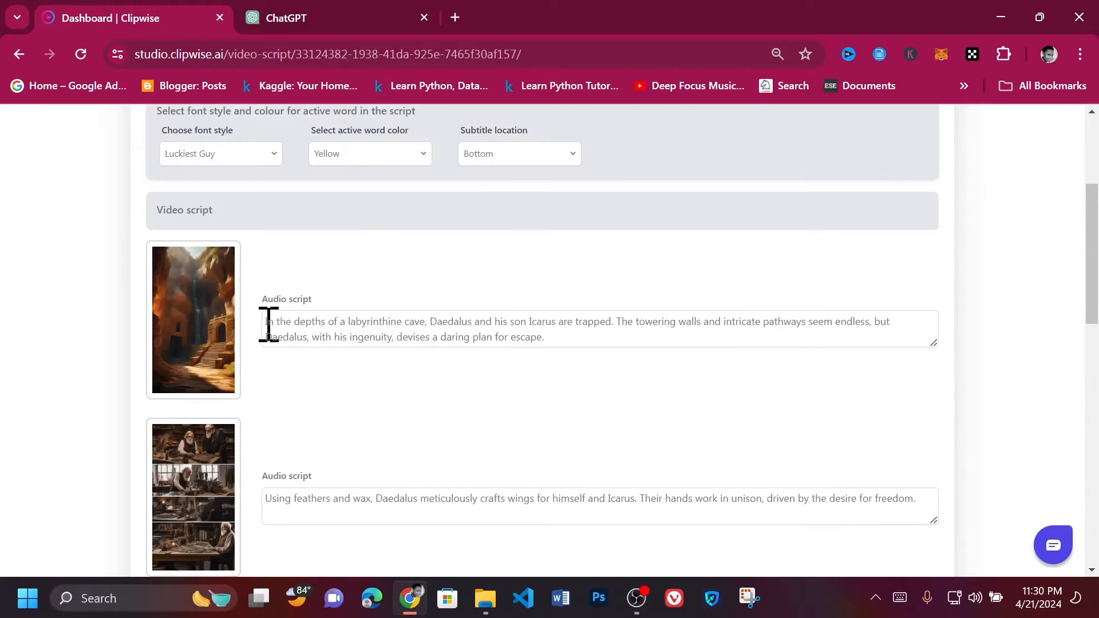
triple_click(561, 322)
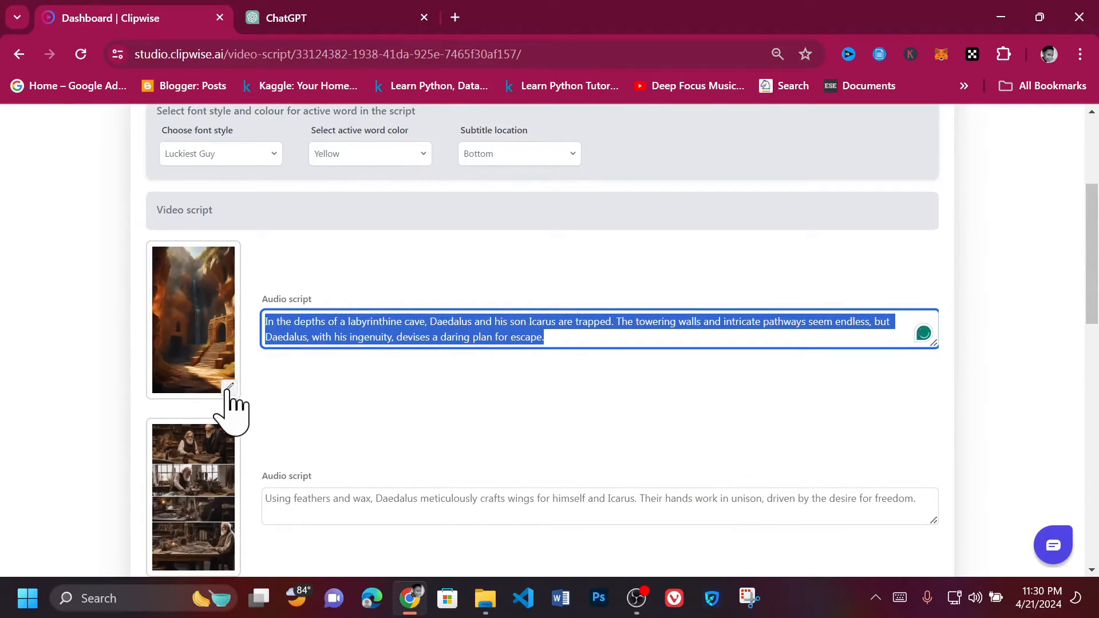
left_click(228, 387)
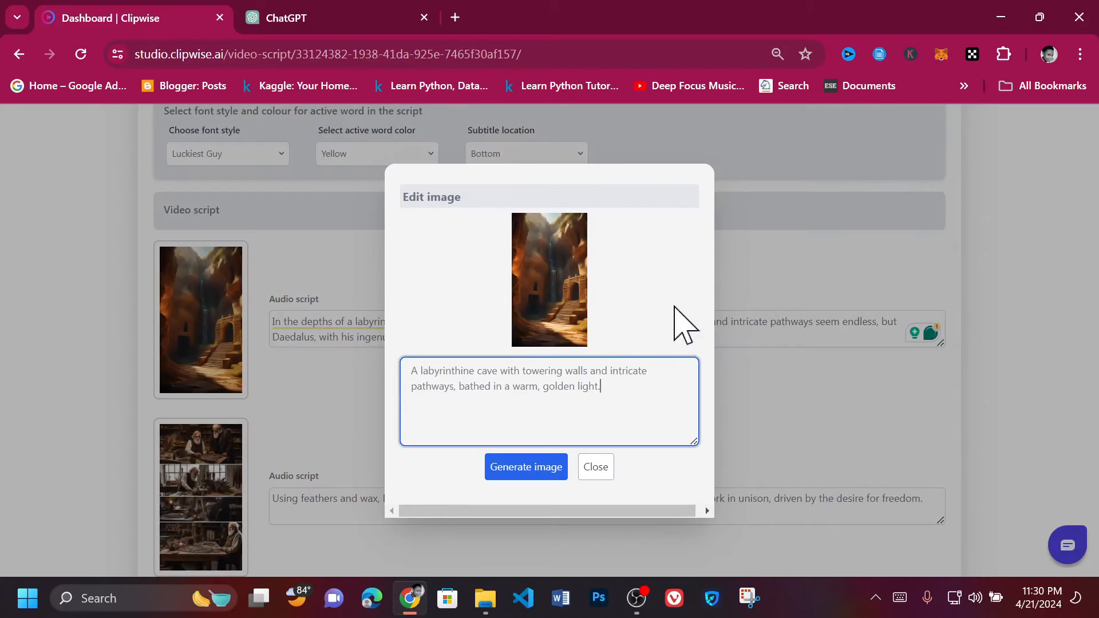
mouse_move(438, 393)
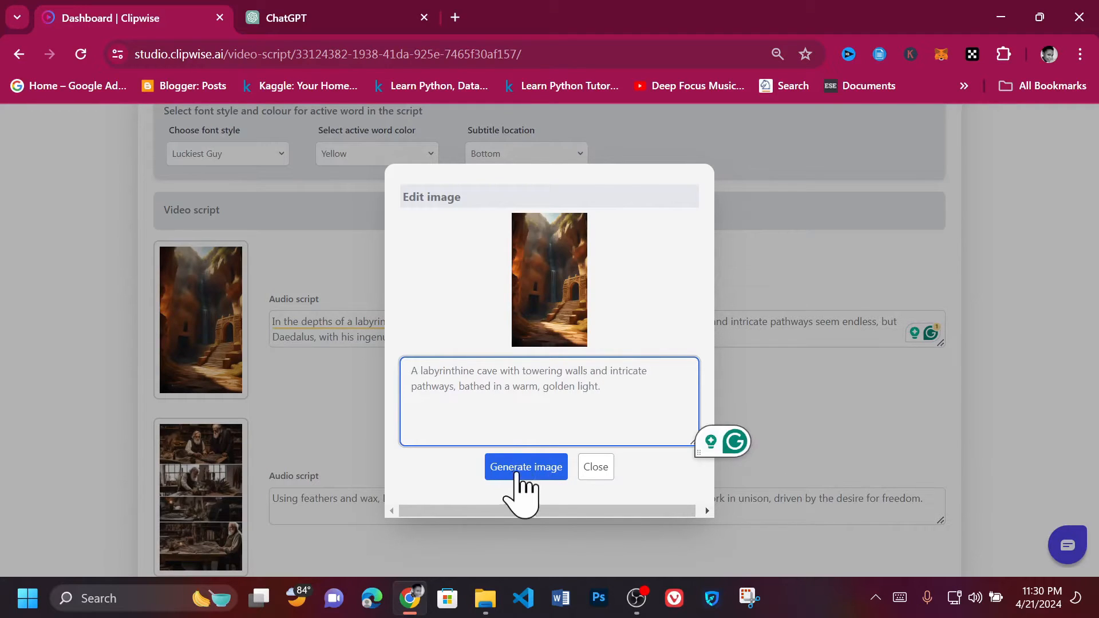
mouse_move(600, 368)
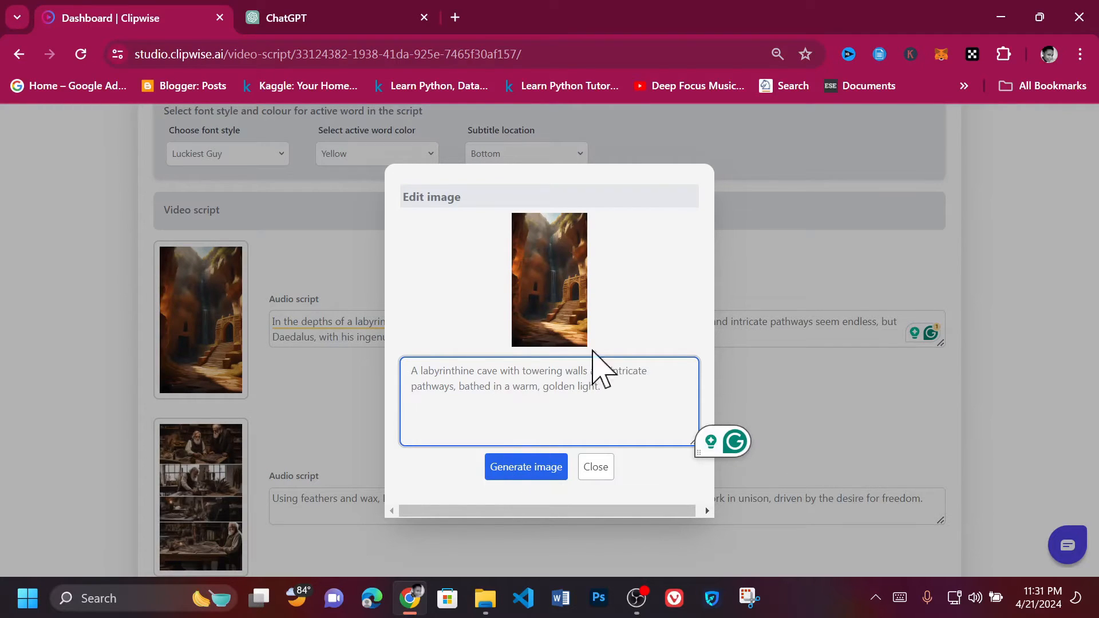
mouse_move(599, 491)
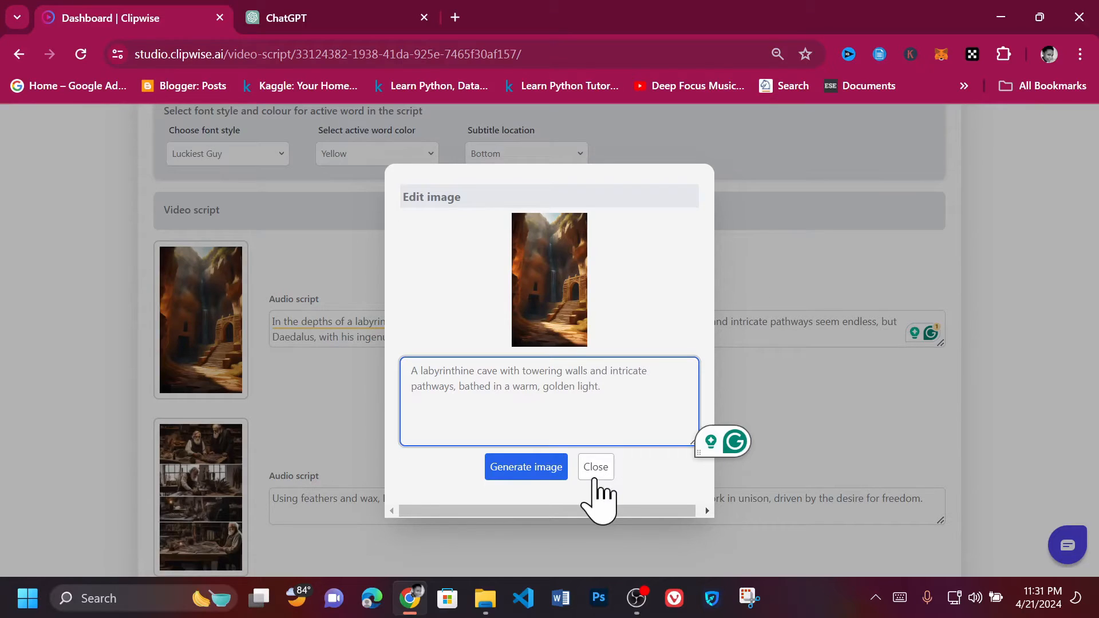
left_click(595, 467)
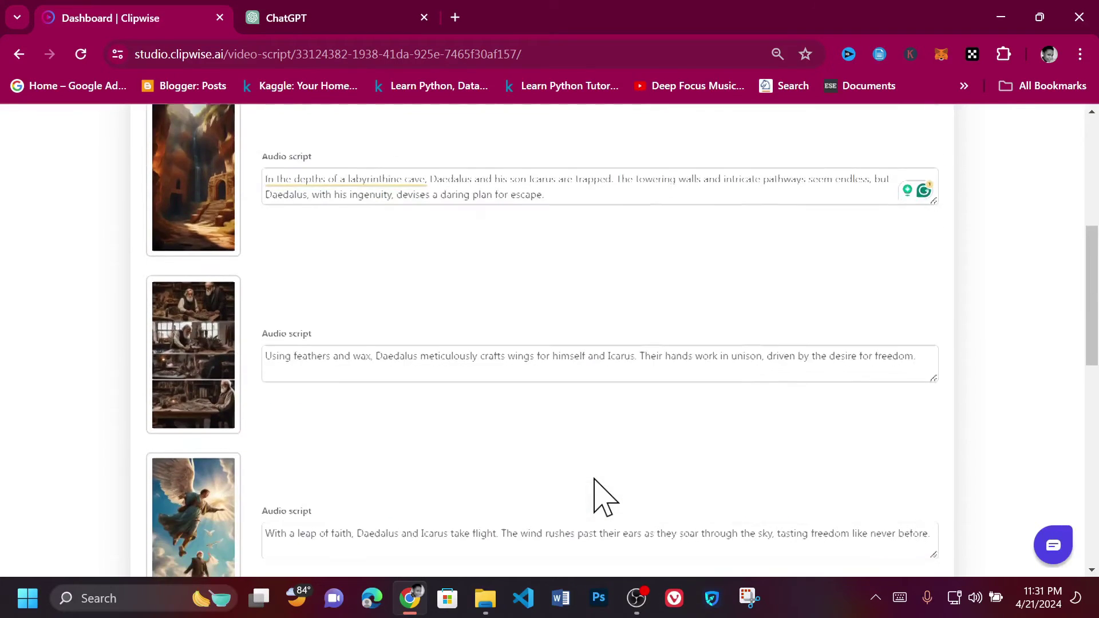
Advance from the script page to the Final video step to start rendering
scroll("down", 3)
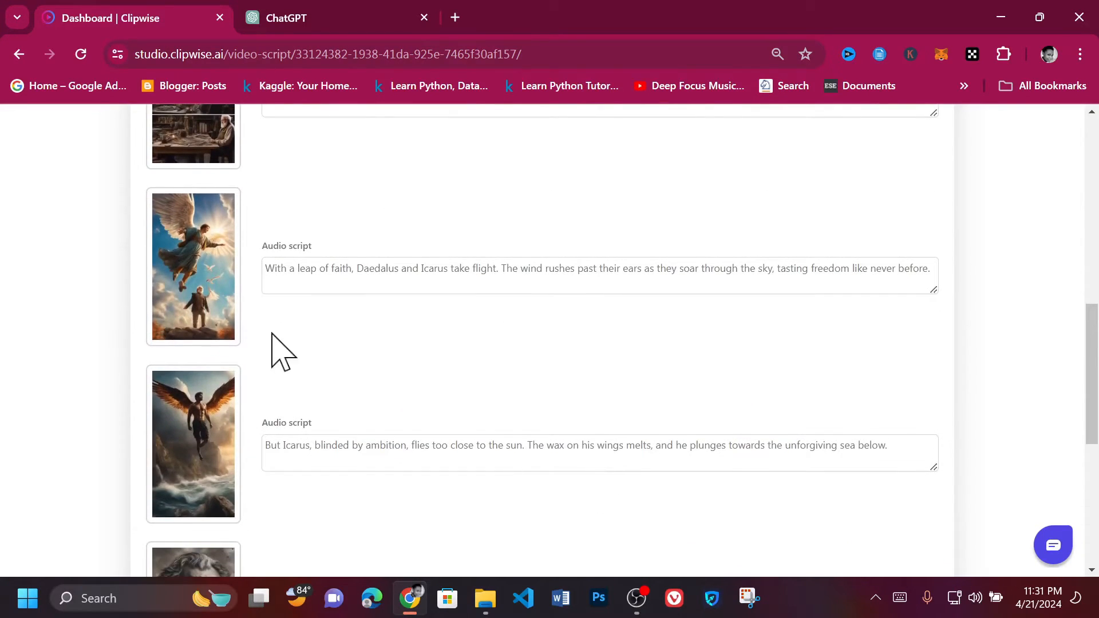
scroll("down", 3)
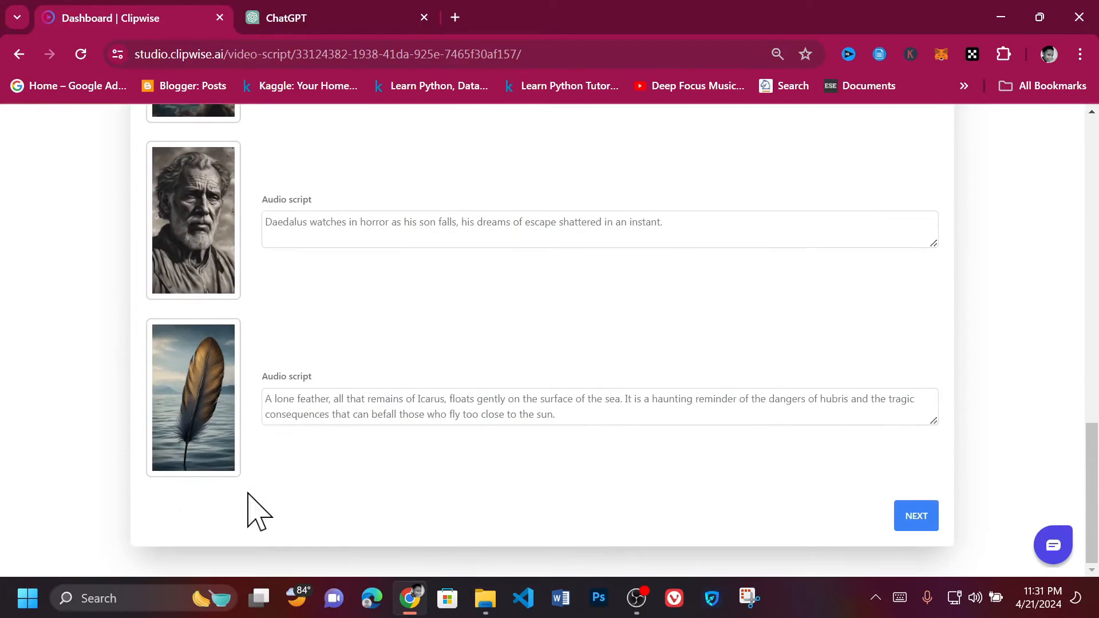
mouse_move(581, 508)
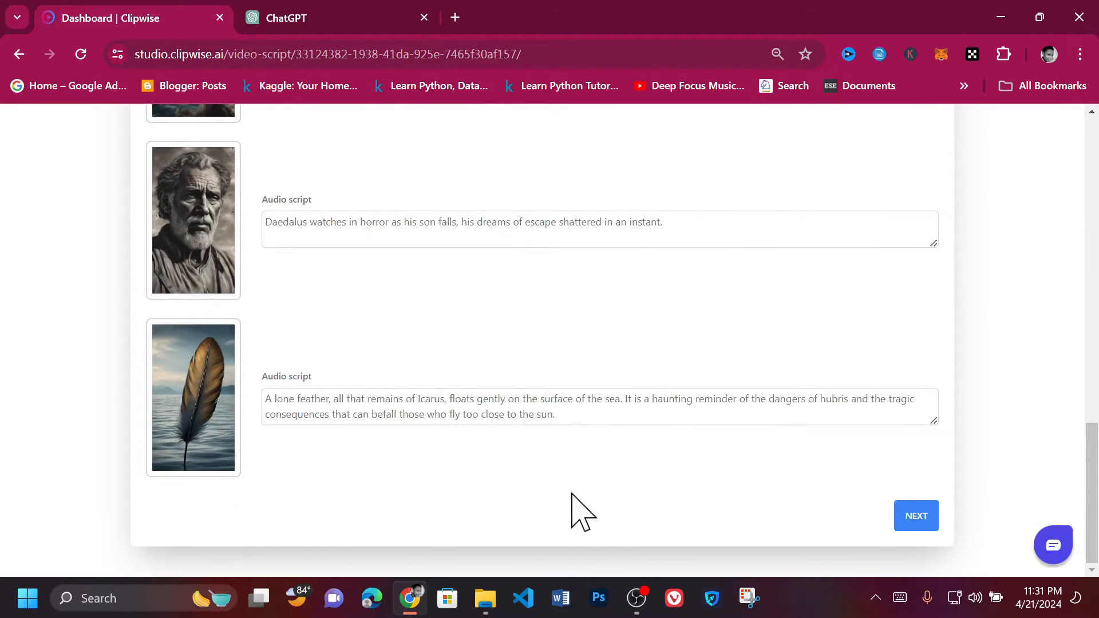
mouse_move(916, 516)
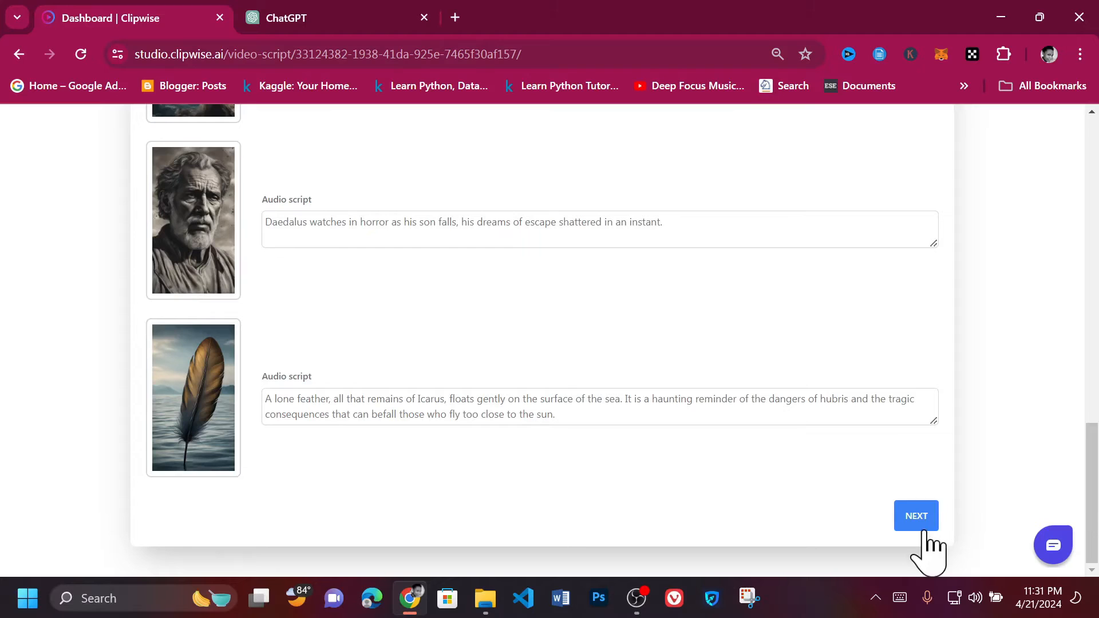
left_click(915, 516)
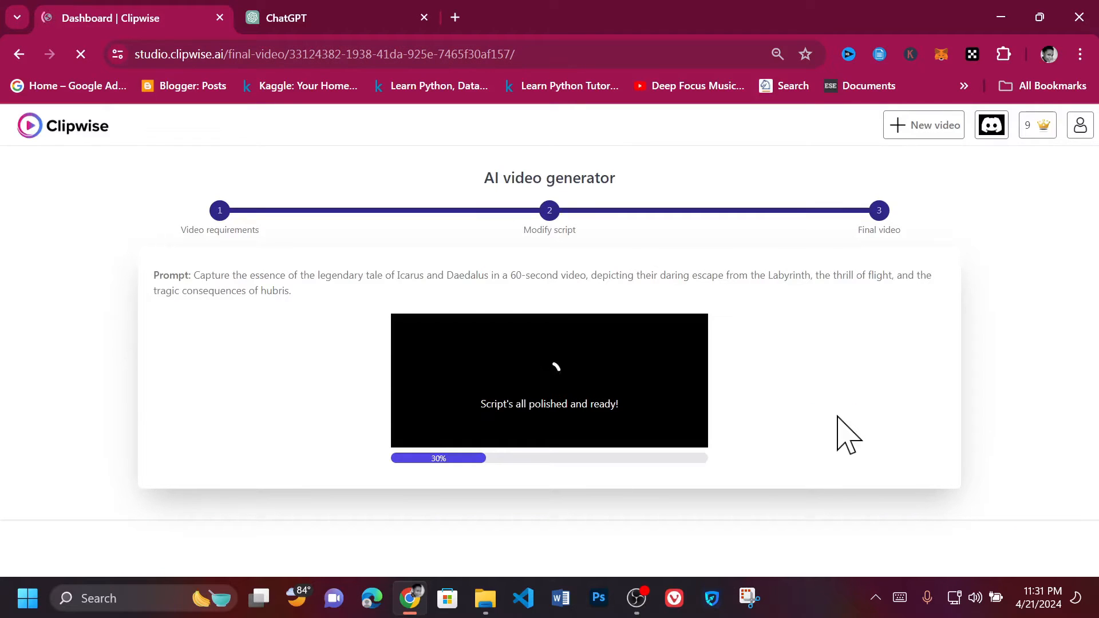
mouse_move(446, 380)
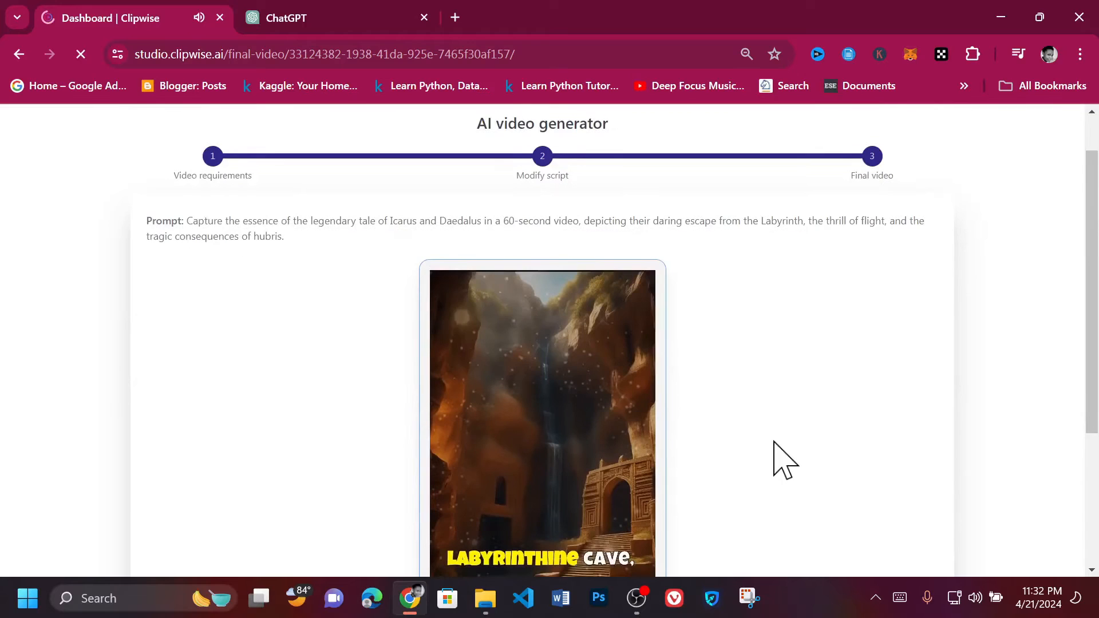
Watch the finished short play to the closing floating-feather scene, with DOWNLOAD visible
scroll("down", 3)
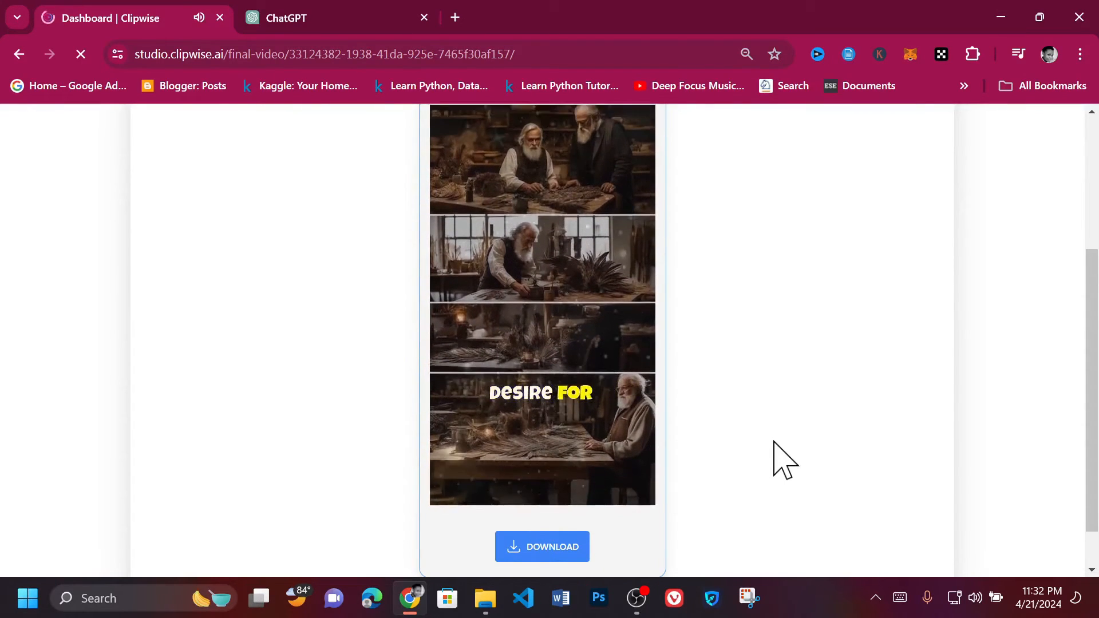
scroll("up", 3)
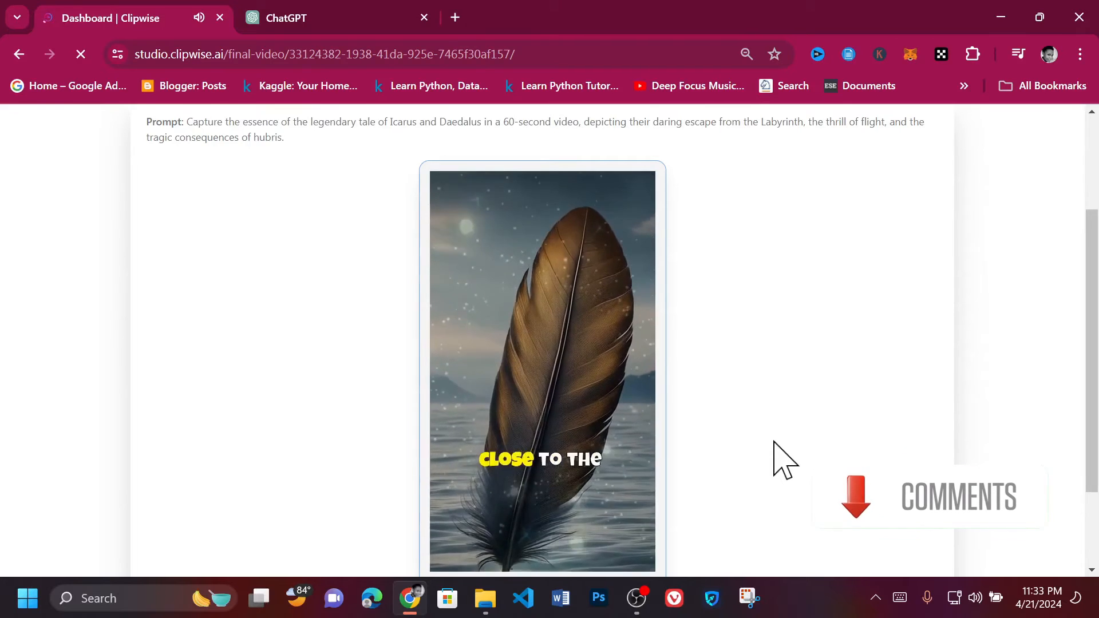
scroll("down", 3)
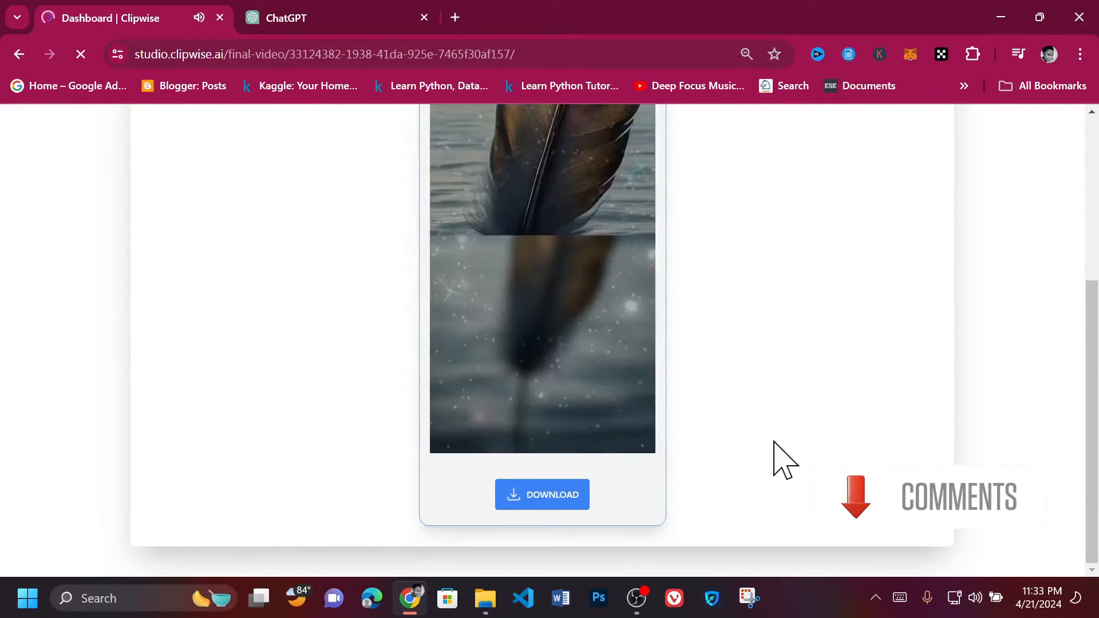